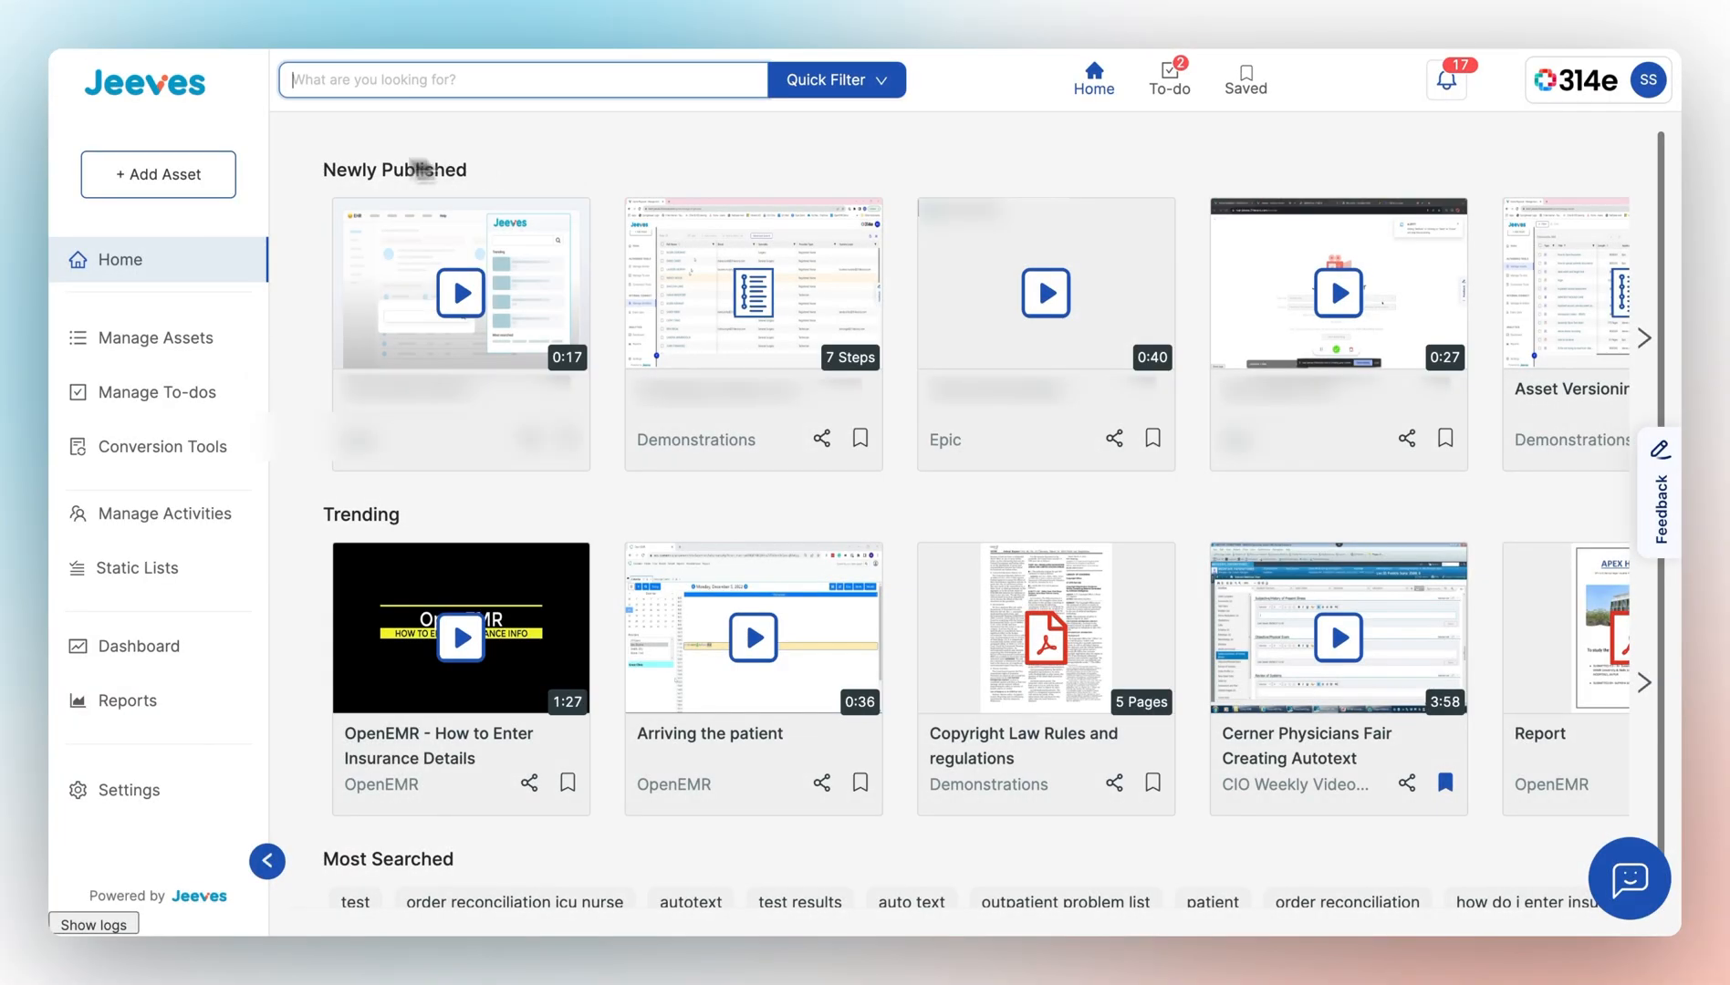
# - Choose Create Tip Sheet from the + Add Asset options
pyautogui.click(157, 175)
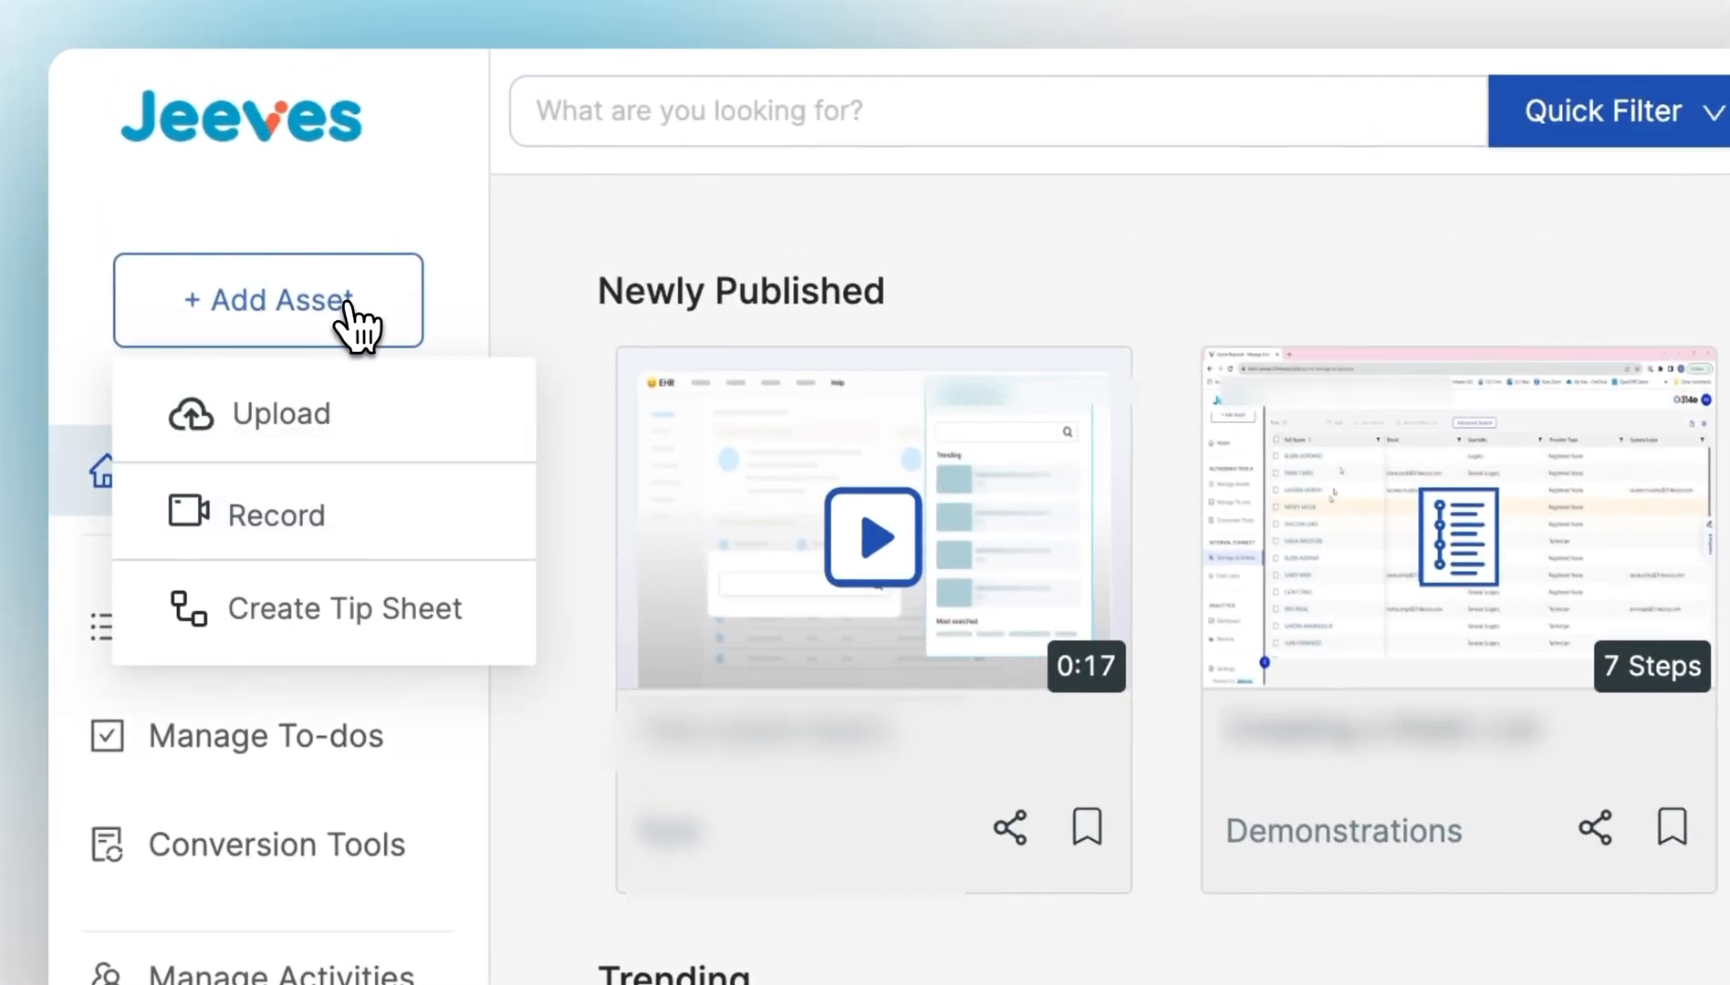
pyautogui.click(343, 609)
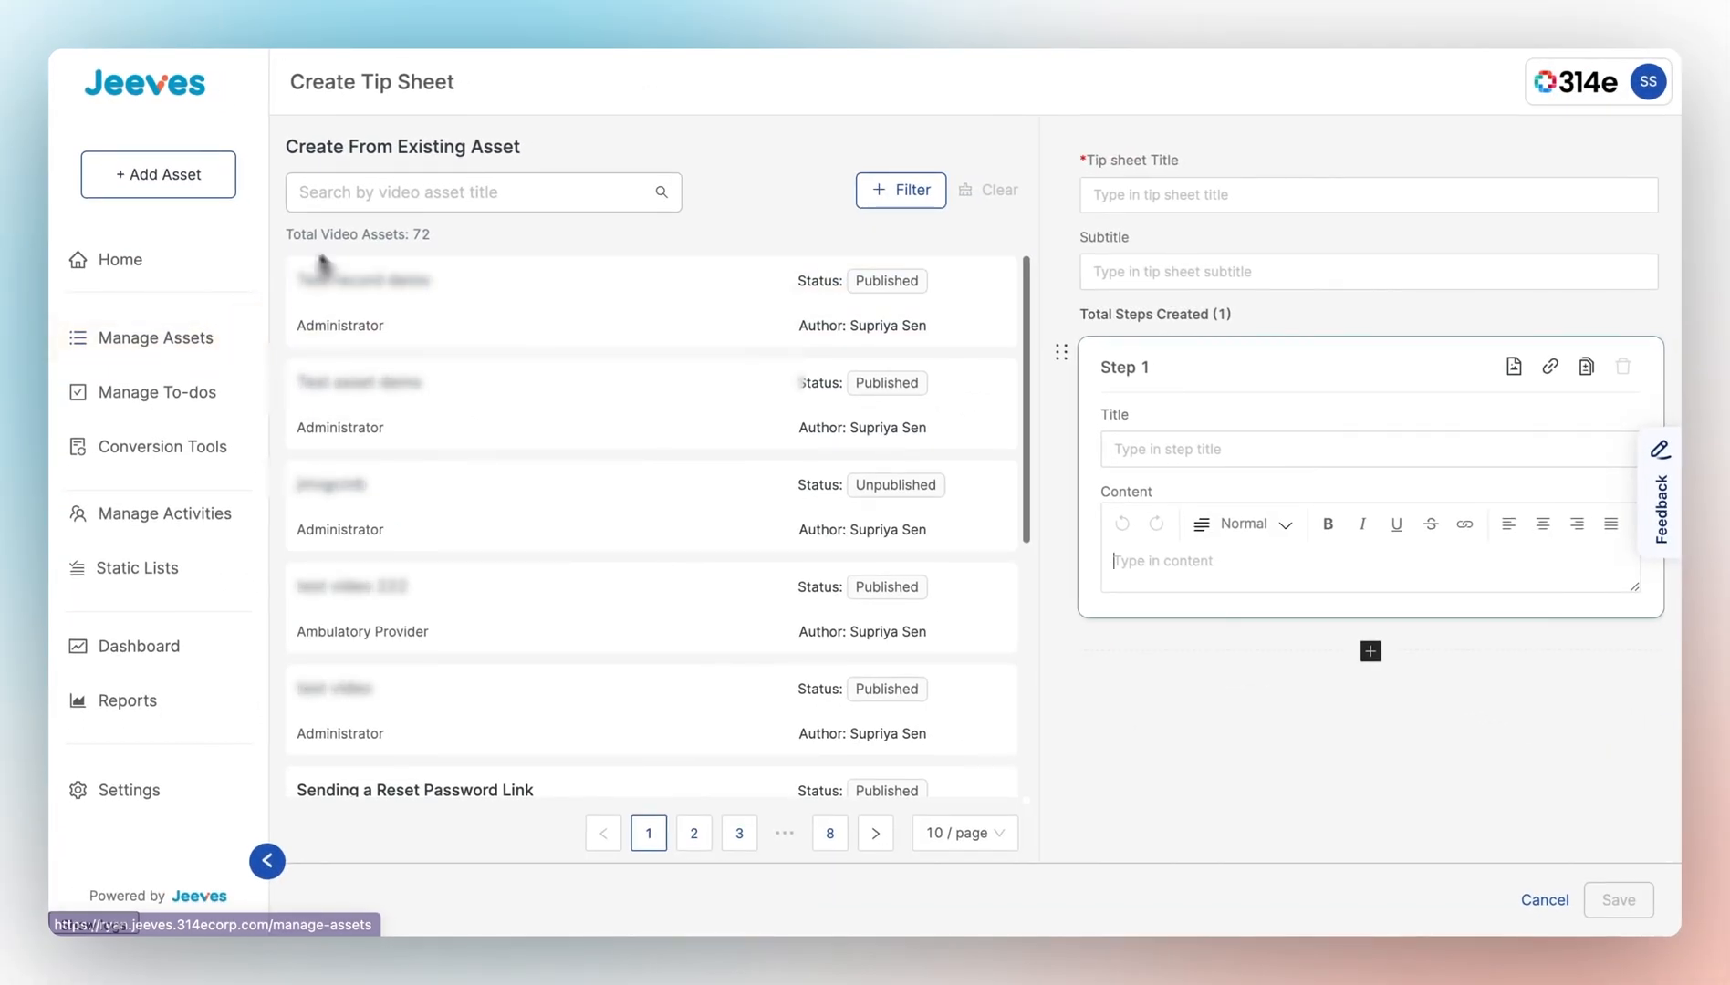
# - Search 'how' and load the OpenEMR - How to Add a Patient video
pyautogui.write('how to add')
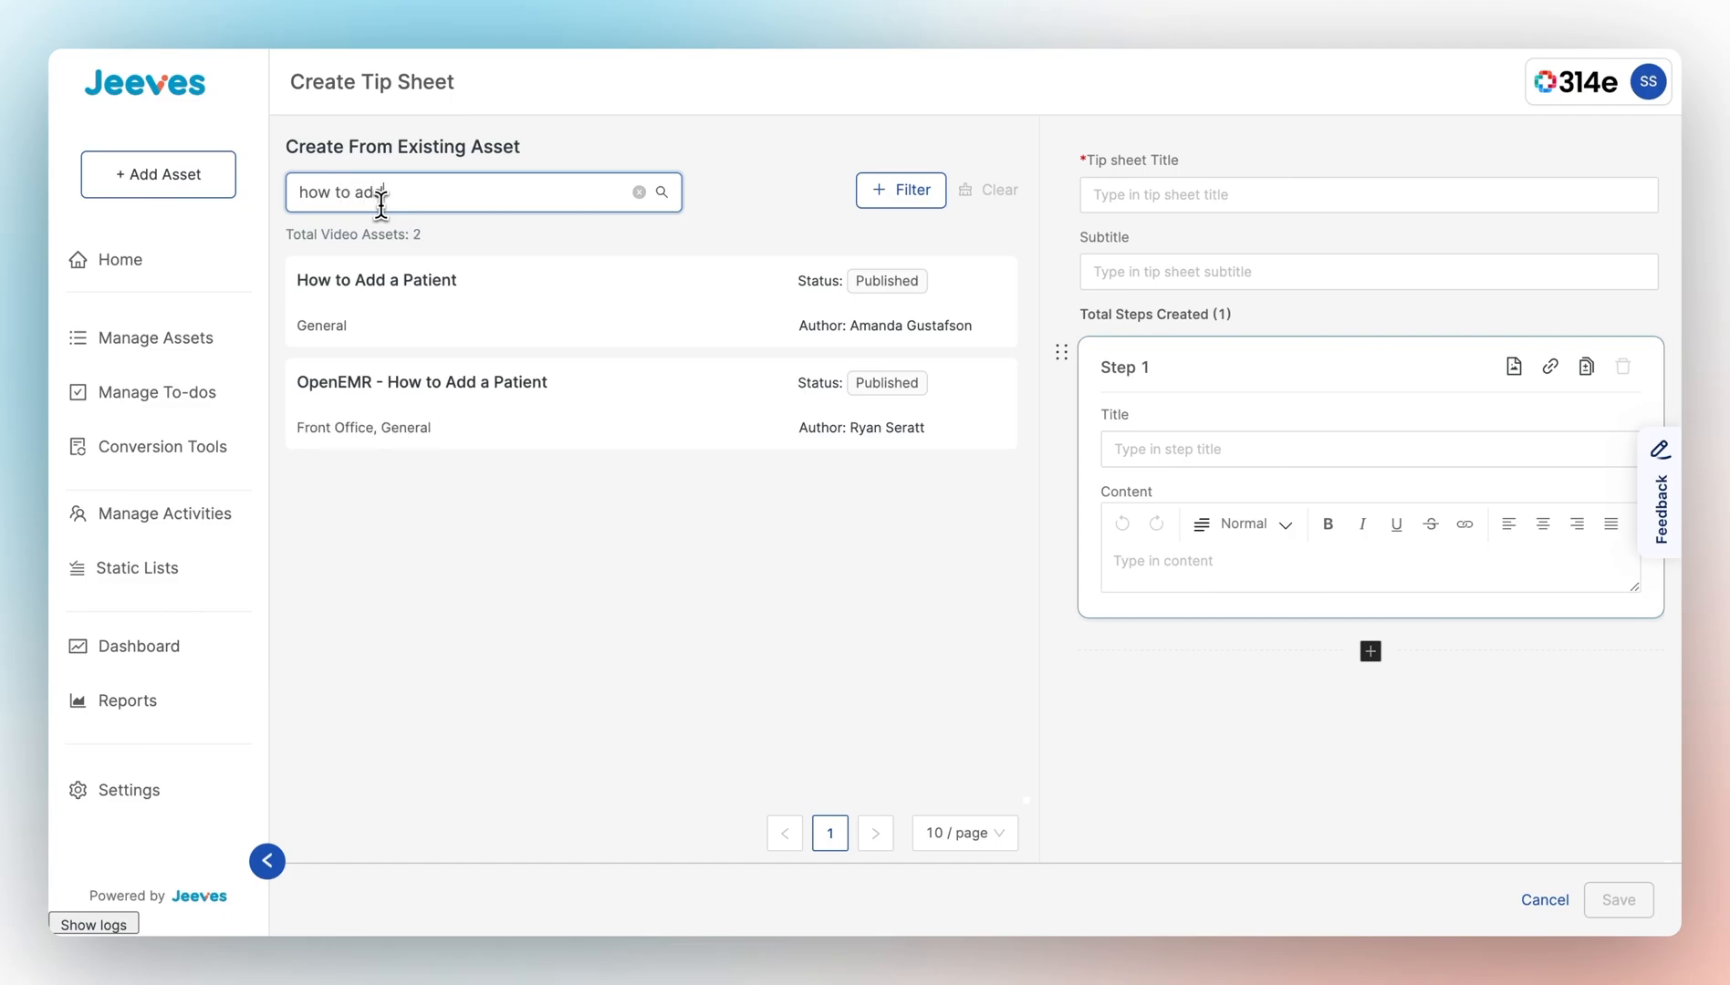
pyautogui.click(422, 382)
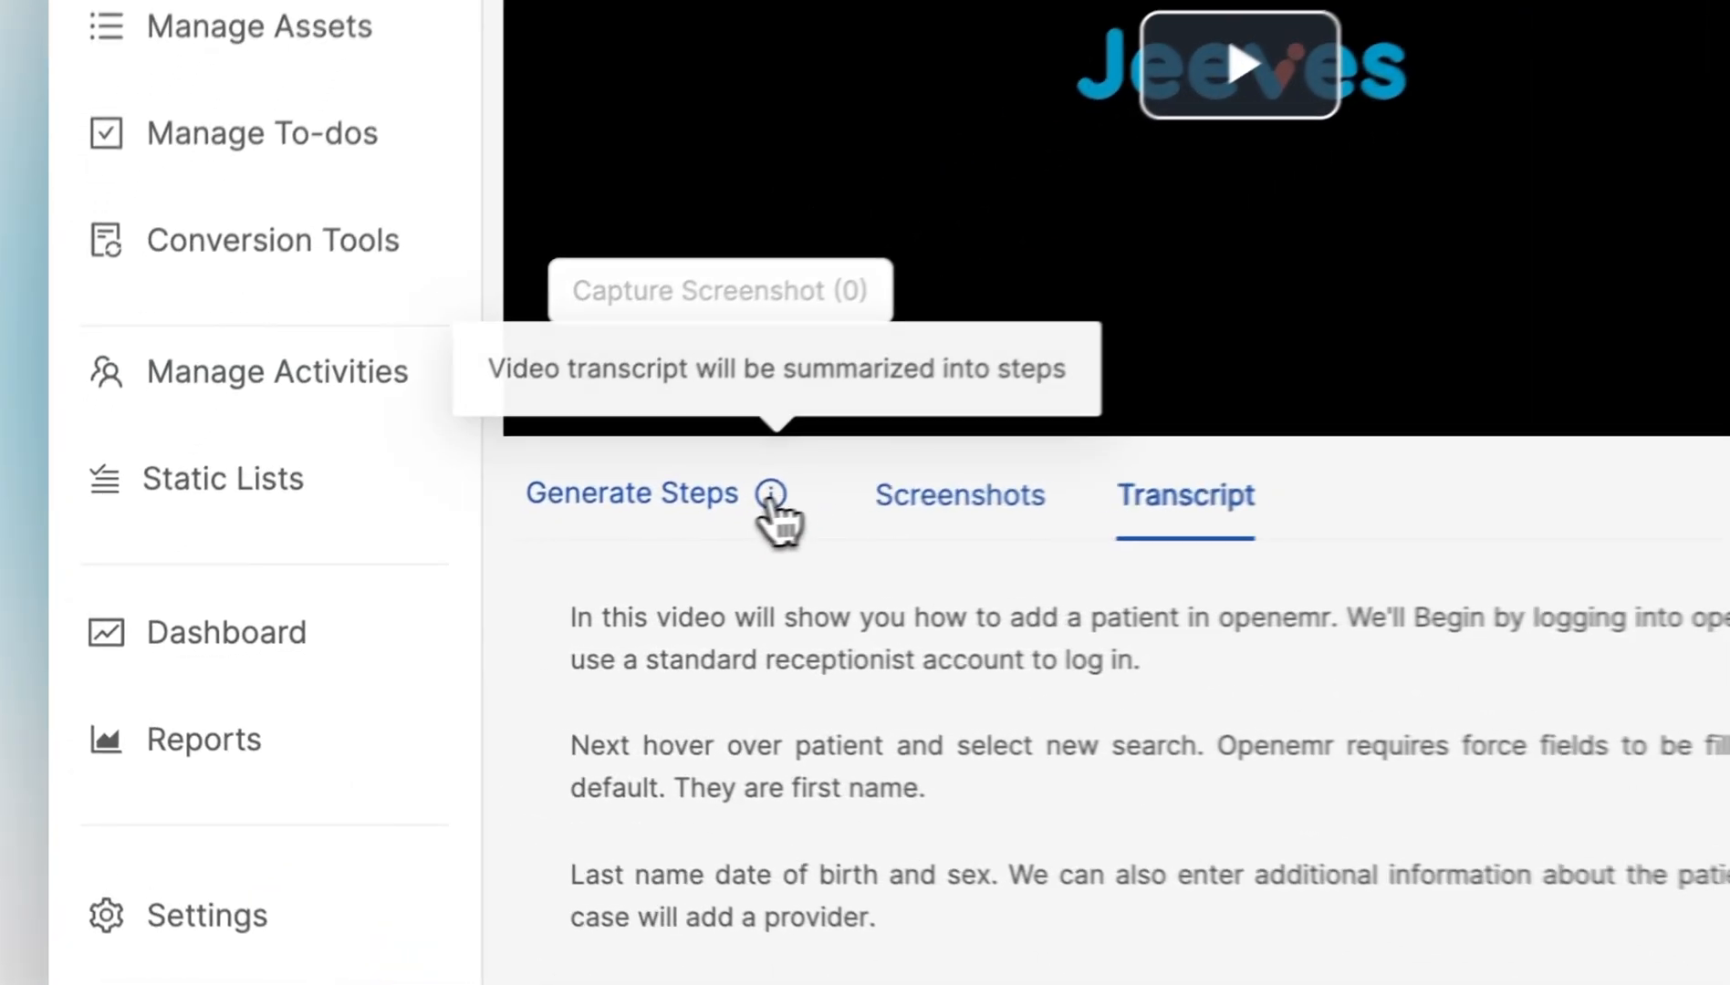
# - Generate steps from the video transcript, review them, and regenerate reworded steps
pyautogui.click(632, 494)
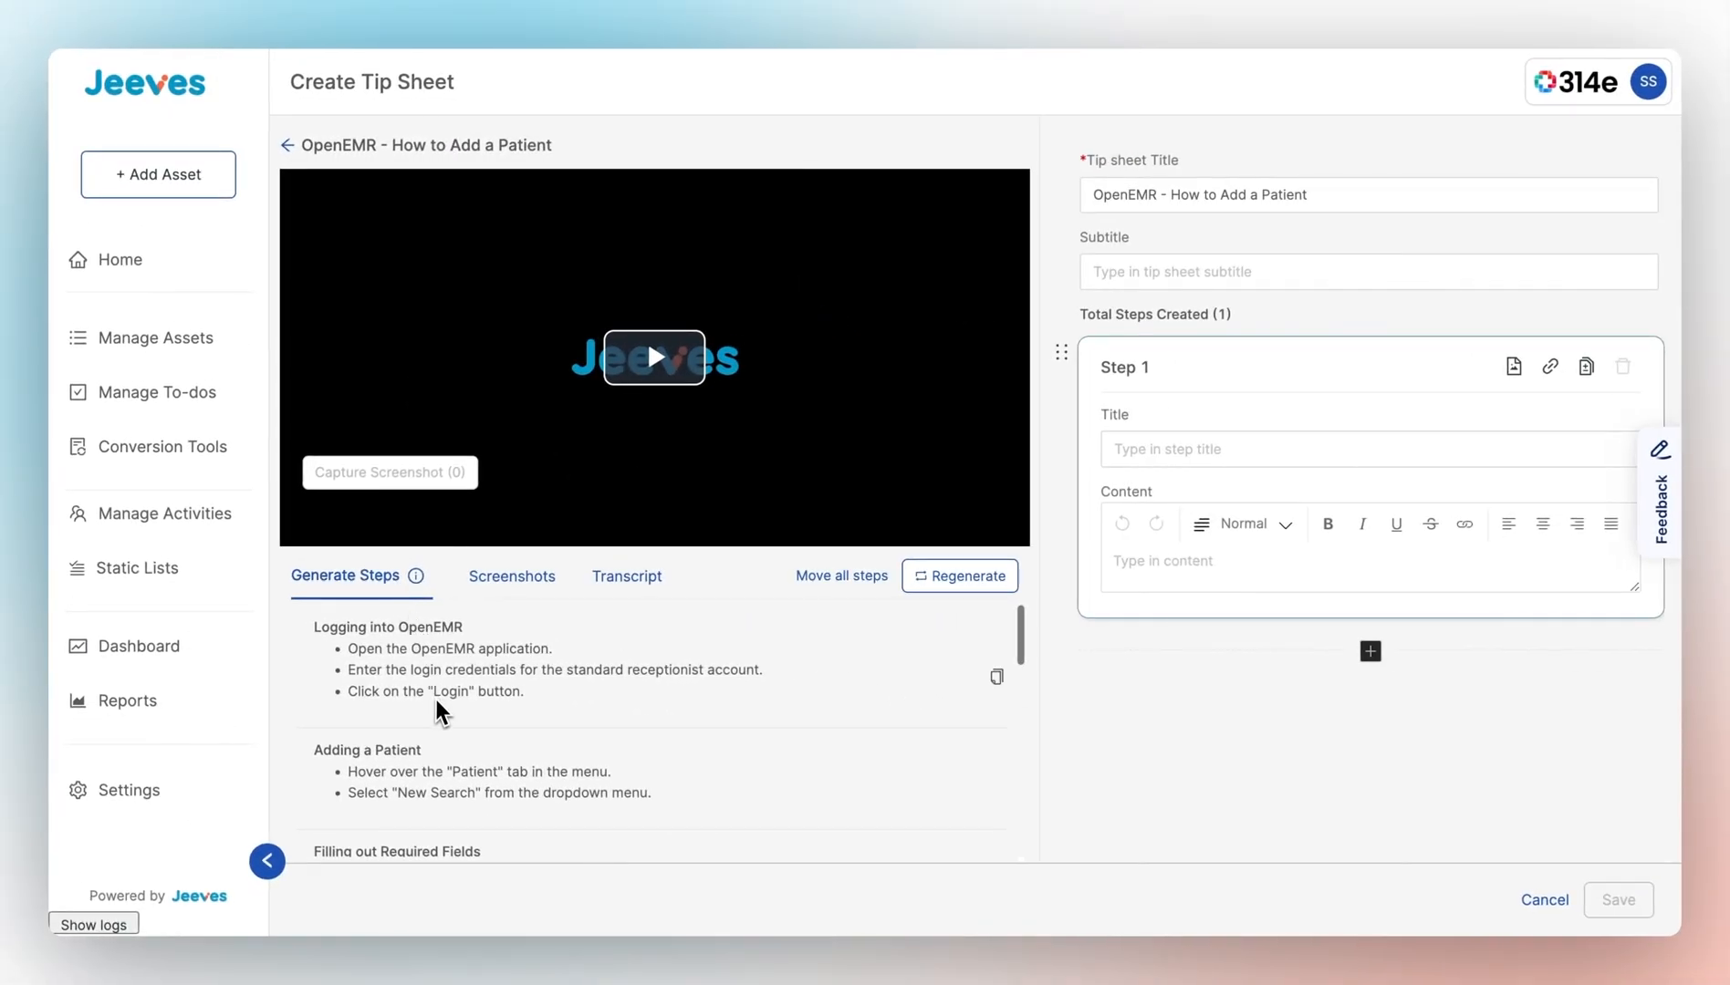
pyautogui.scroll(-3)
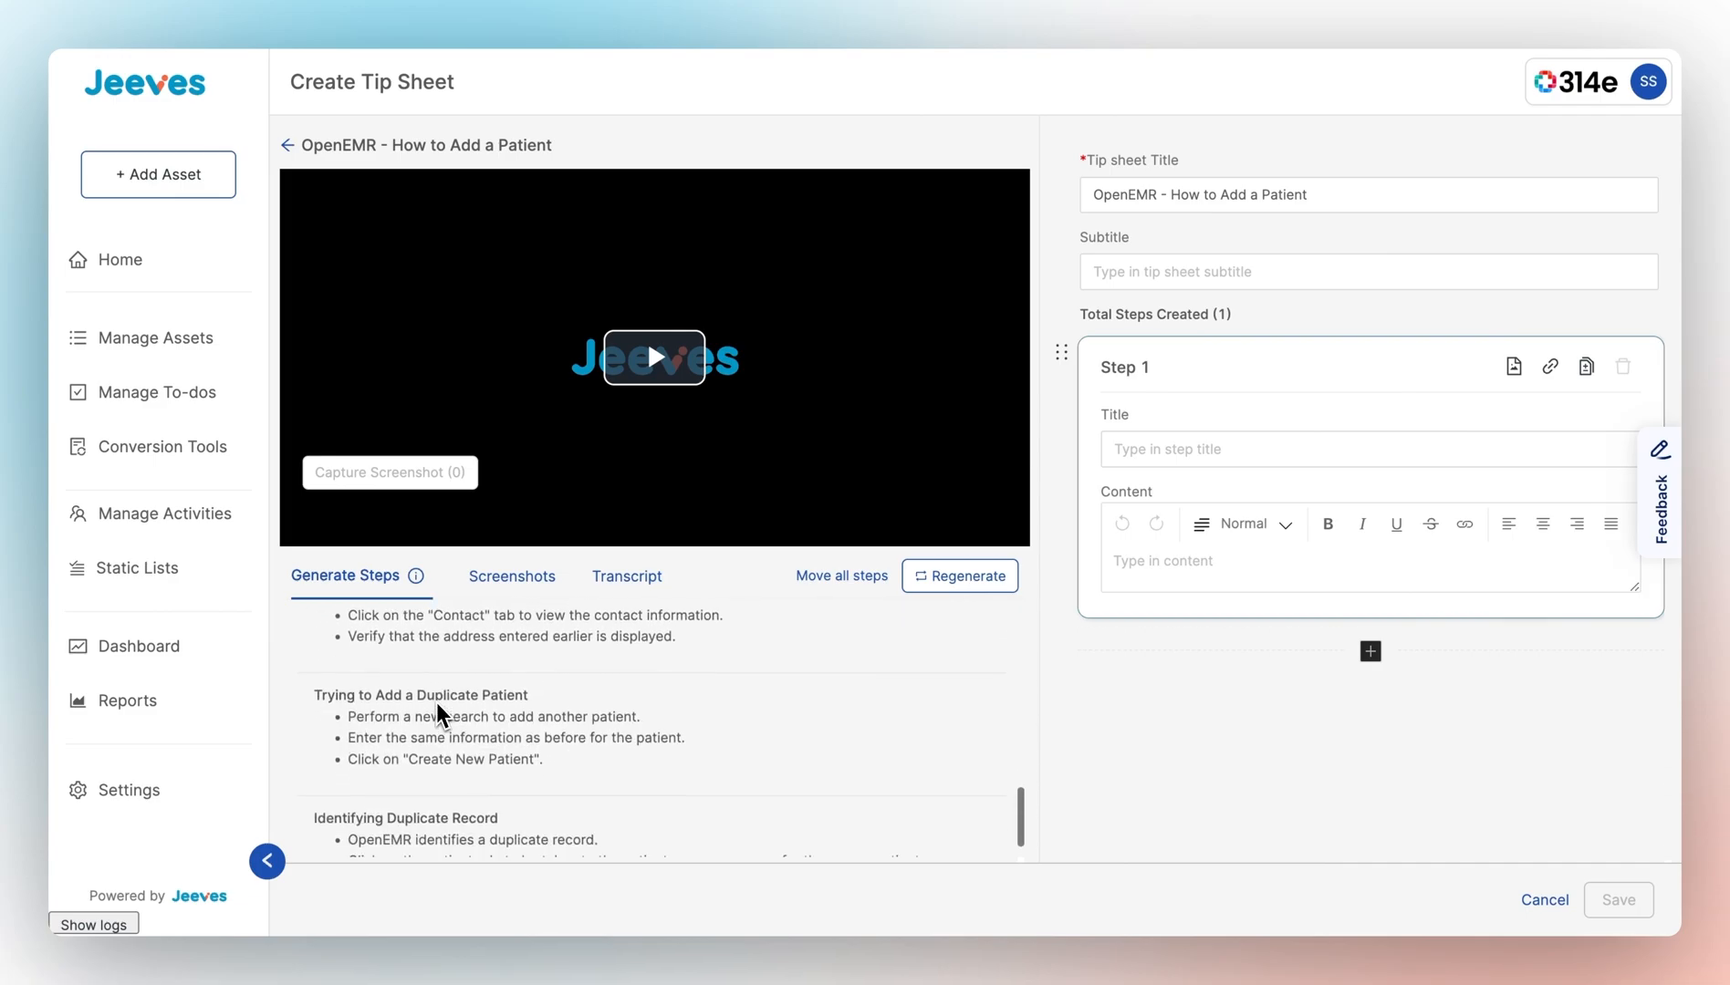
pyautogui.scroll(-3)
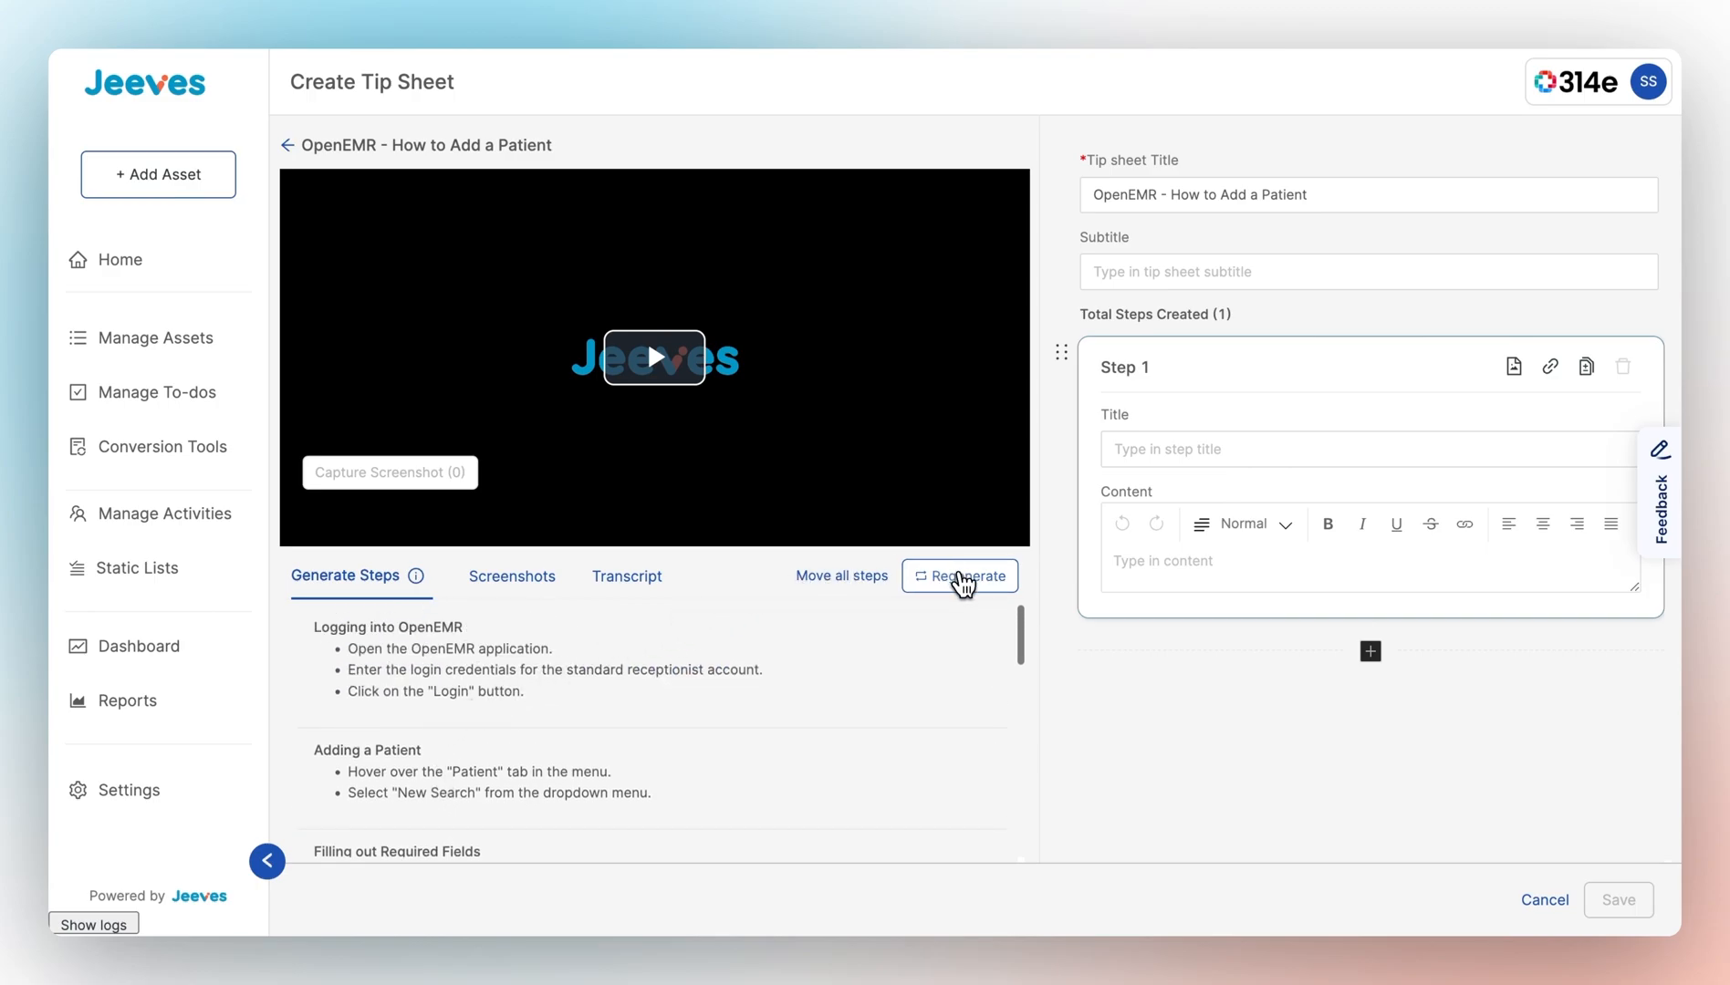
pyautogui.click(969, 575)
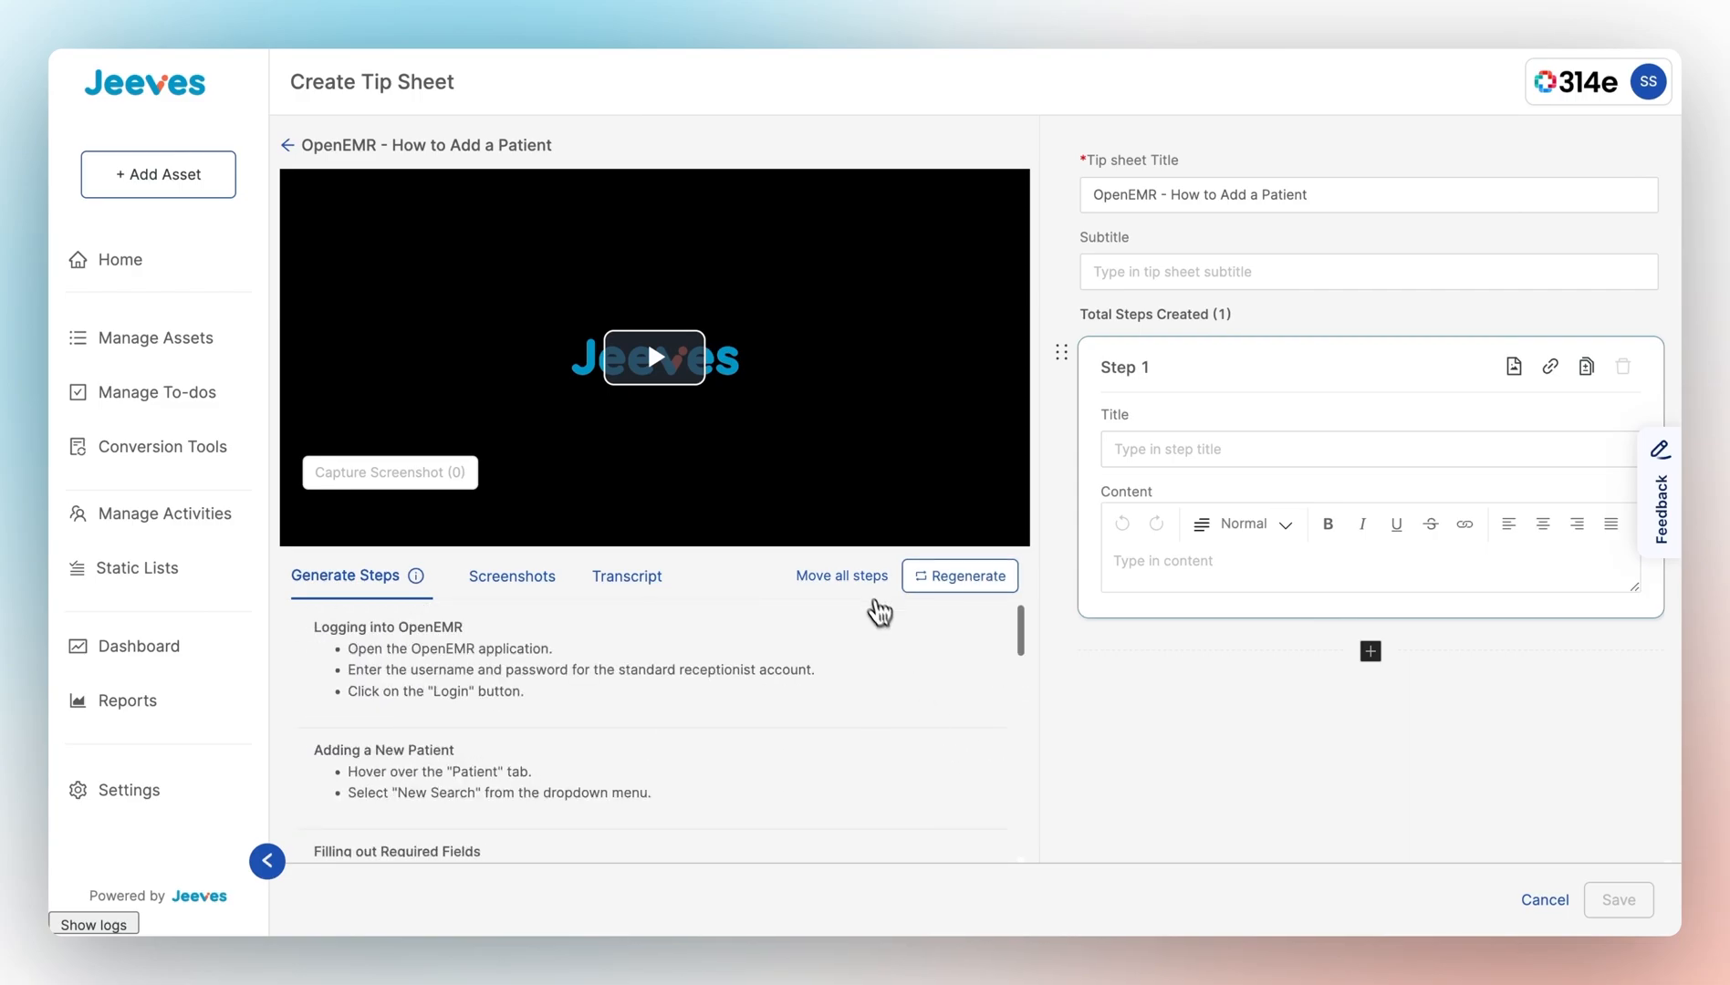
# - Move all generated steps into the tip sheet, then add and remove a blank step
pyautogui.click(841, 576)
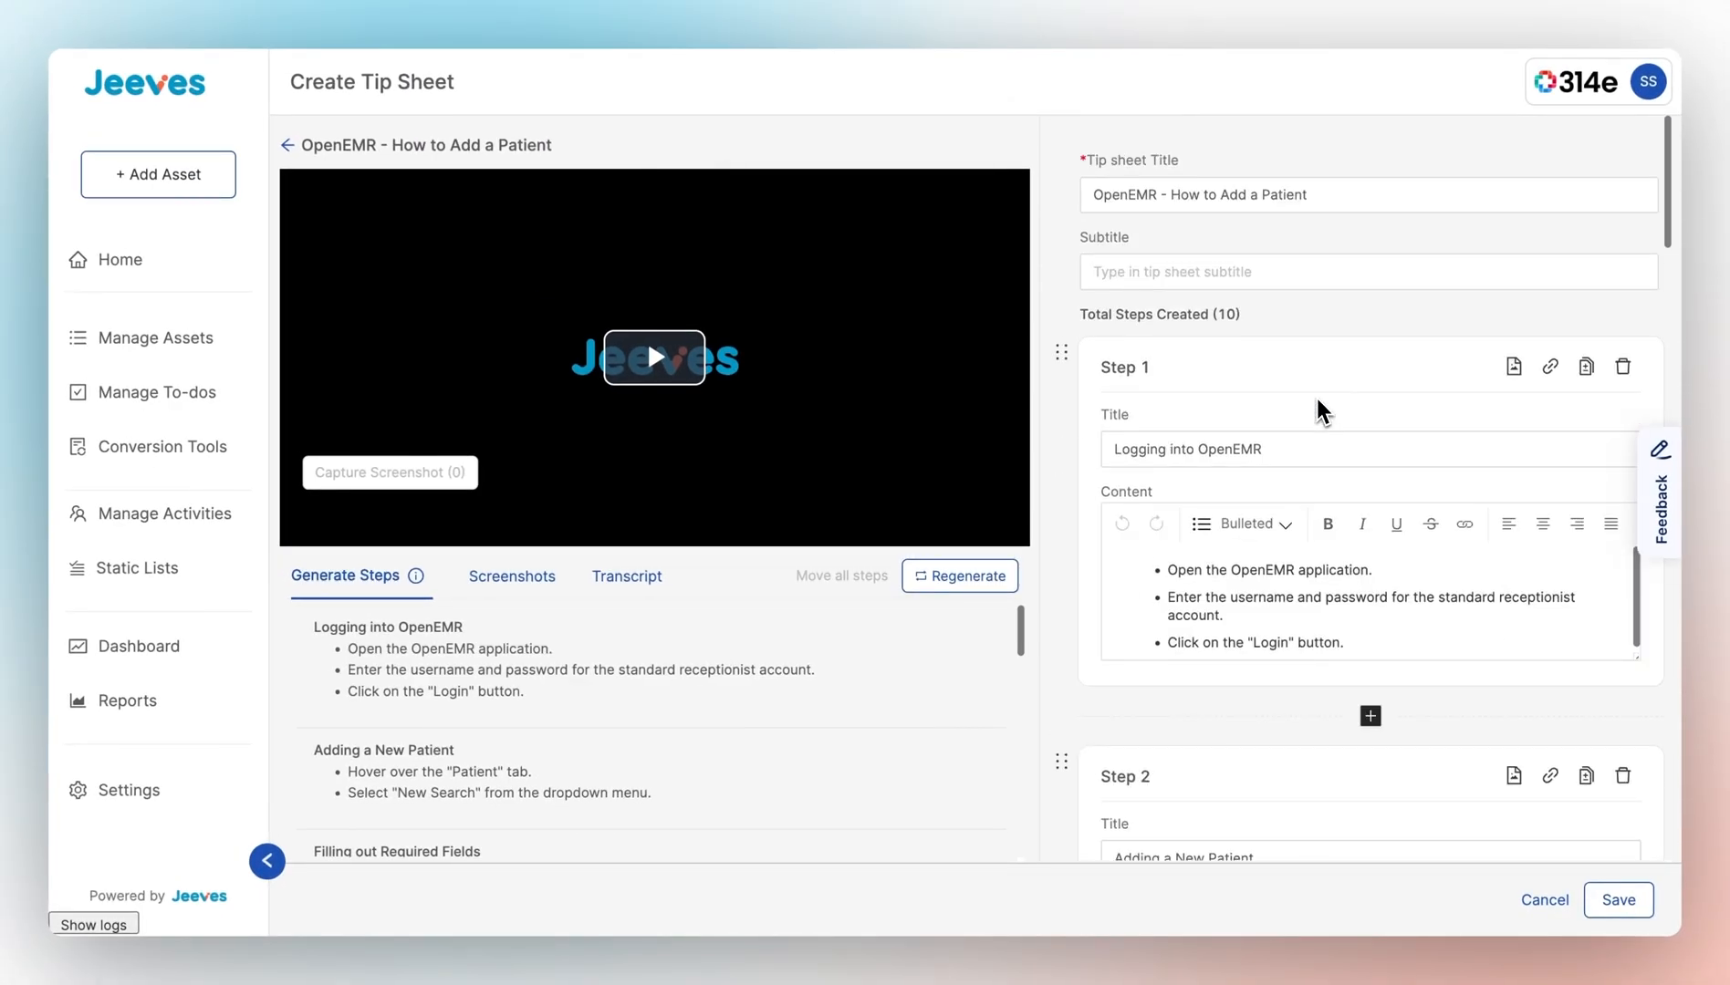
pyautogui.moveTo(1360, 776)
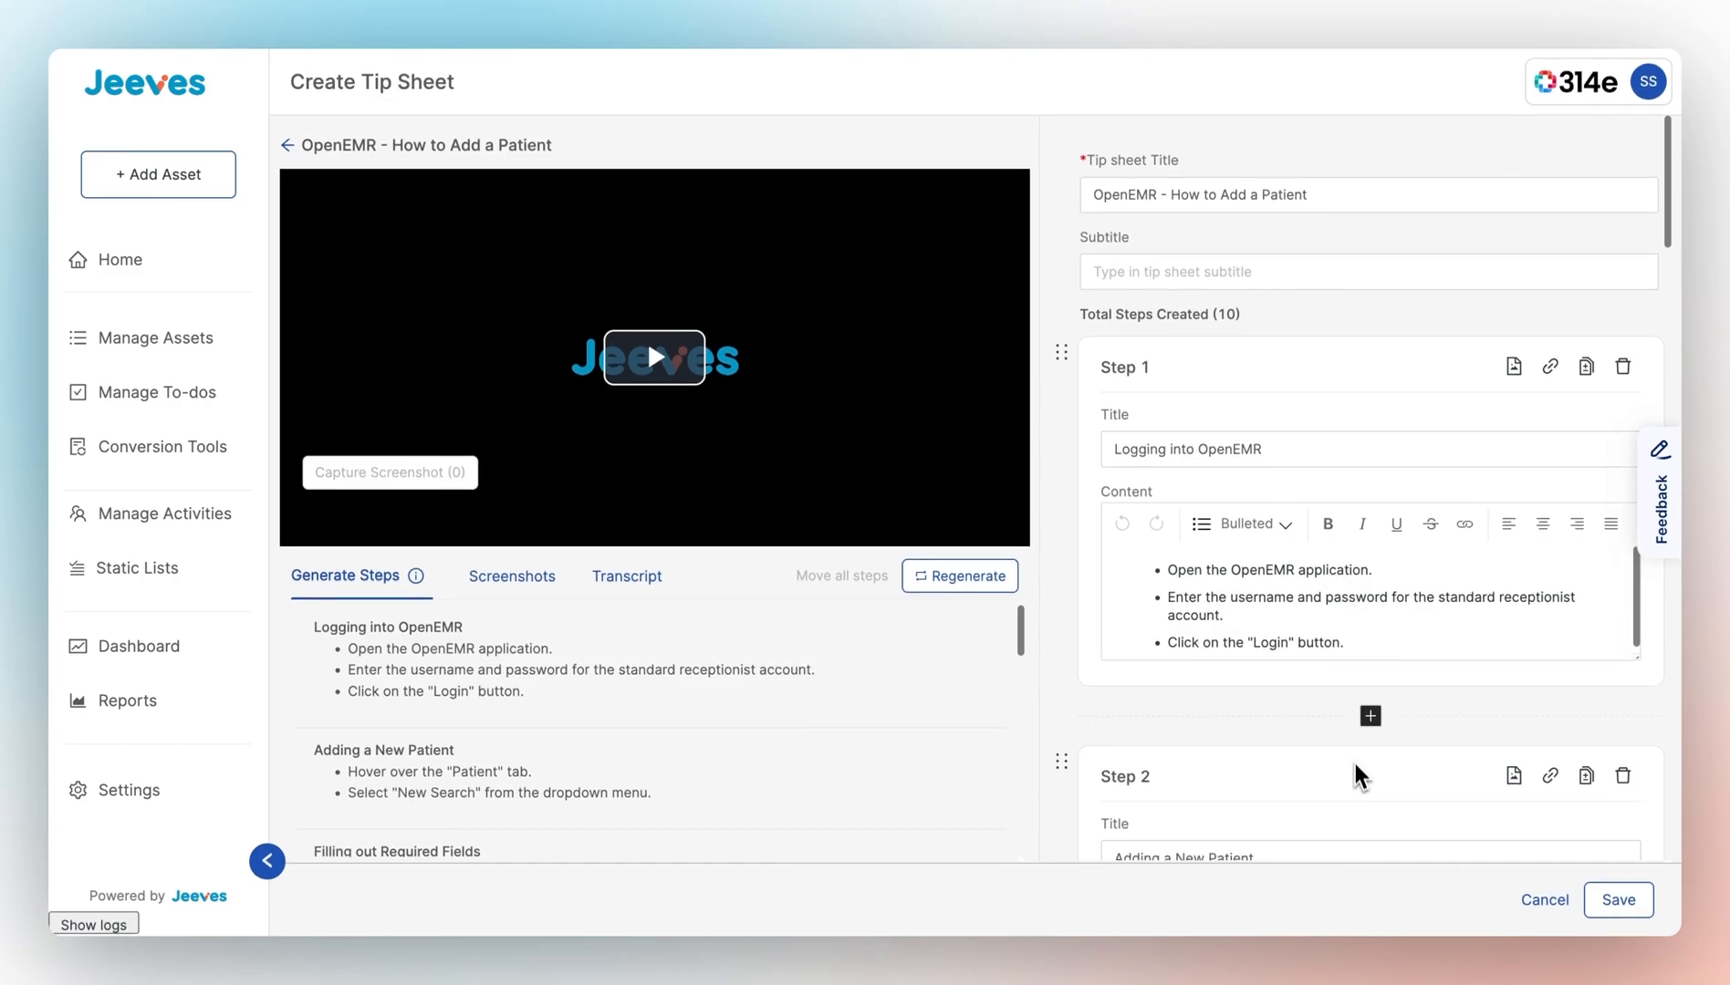
pyautogui.click(1369, 715)
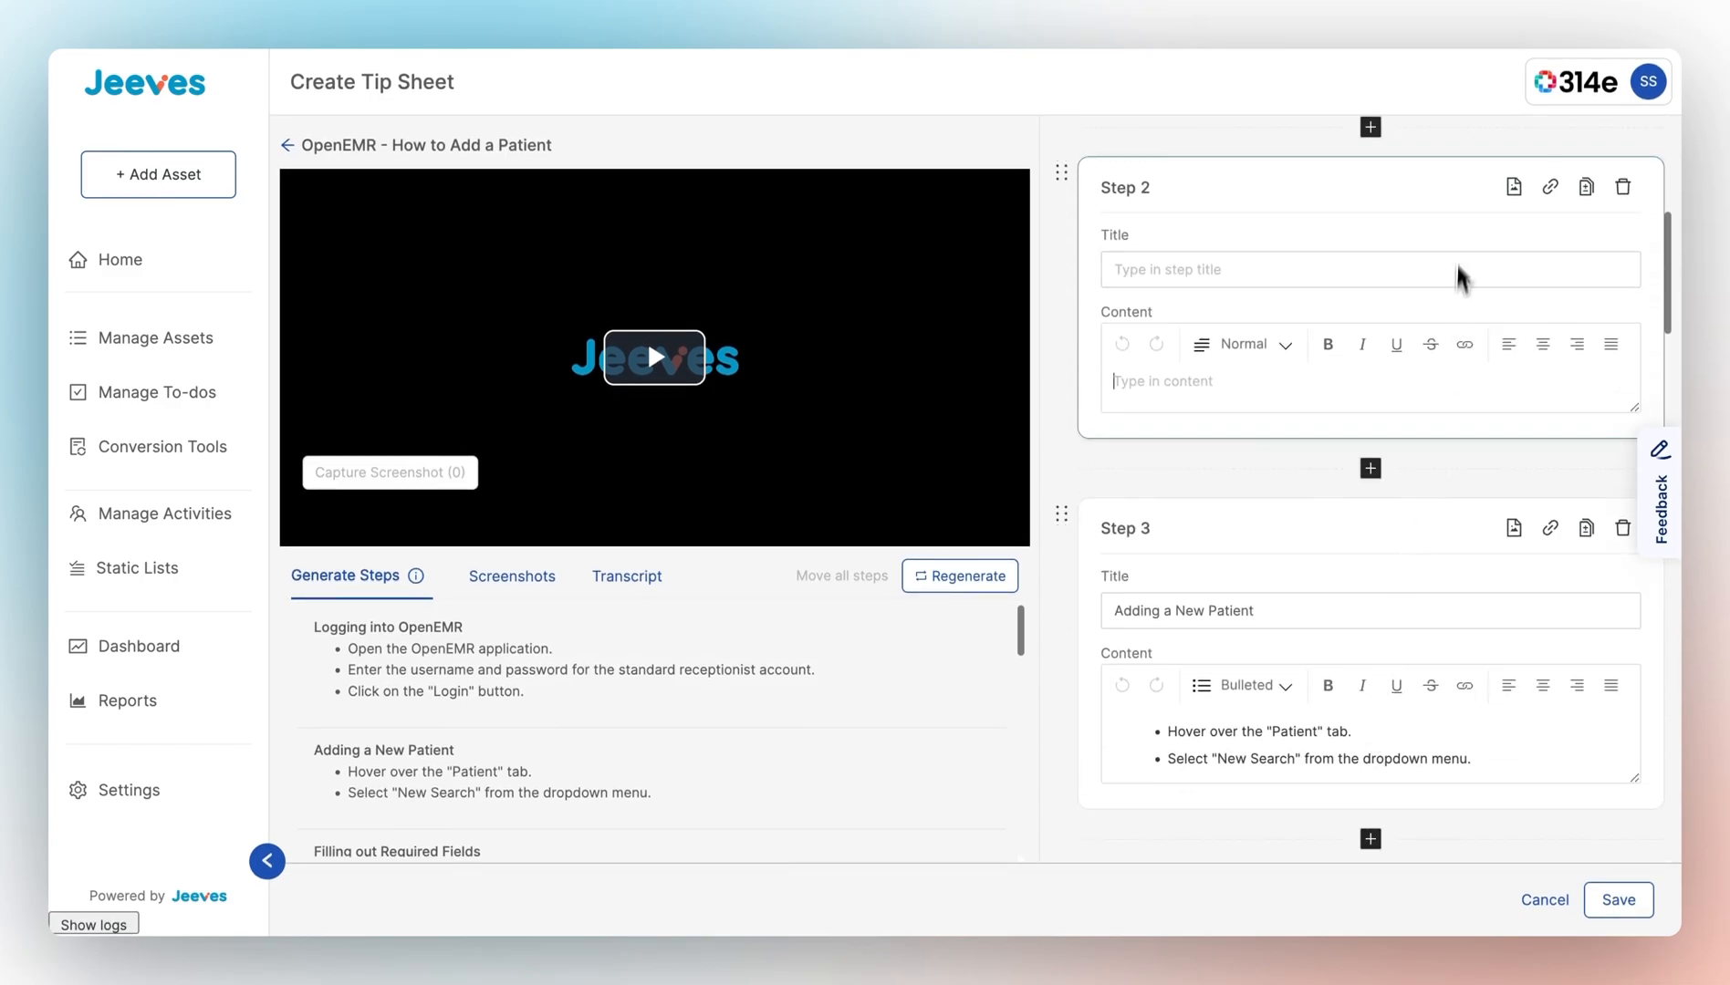
pyautogui.click(1622, 187)
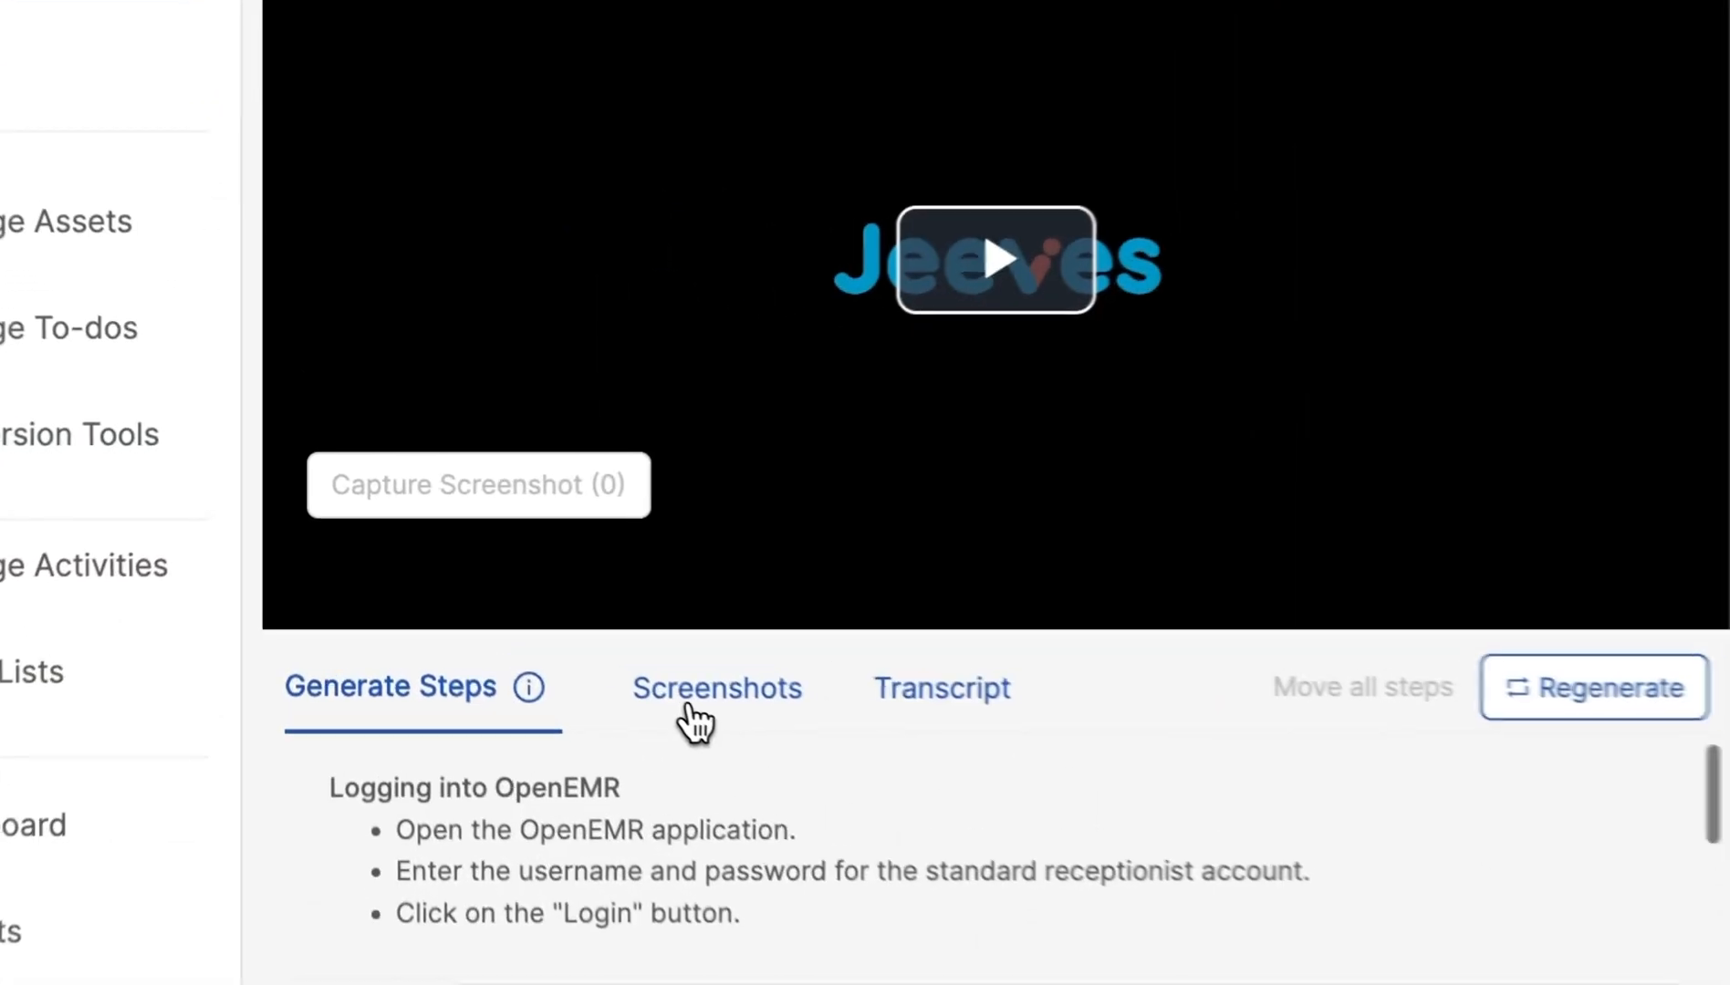
# - Capture the login screen and Search or Add Patient frames for the steps, then save
pyautogui.click(717, 689)
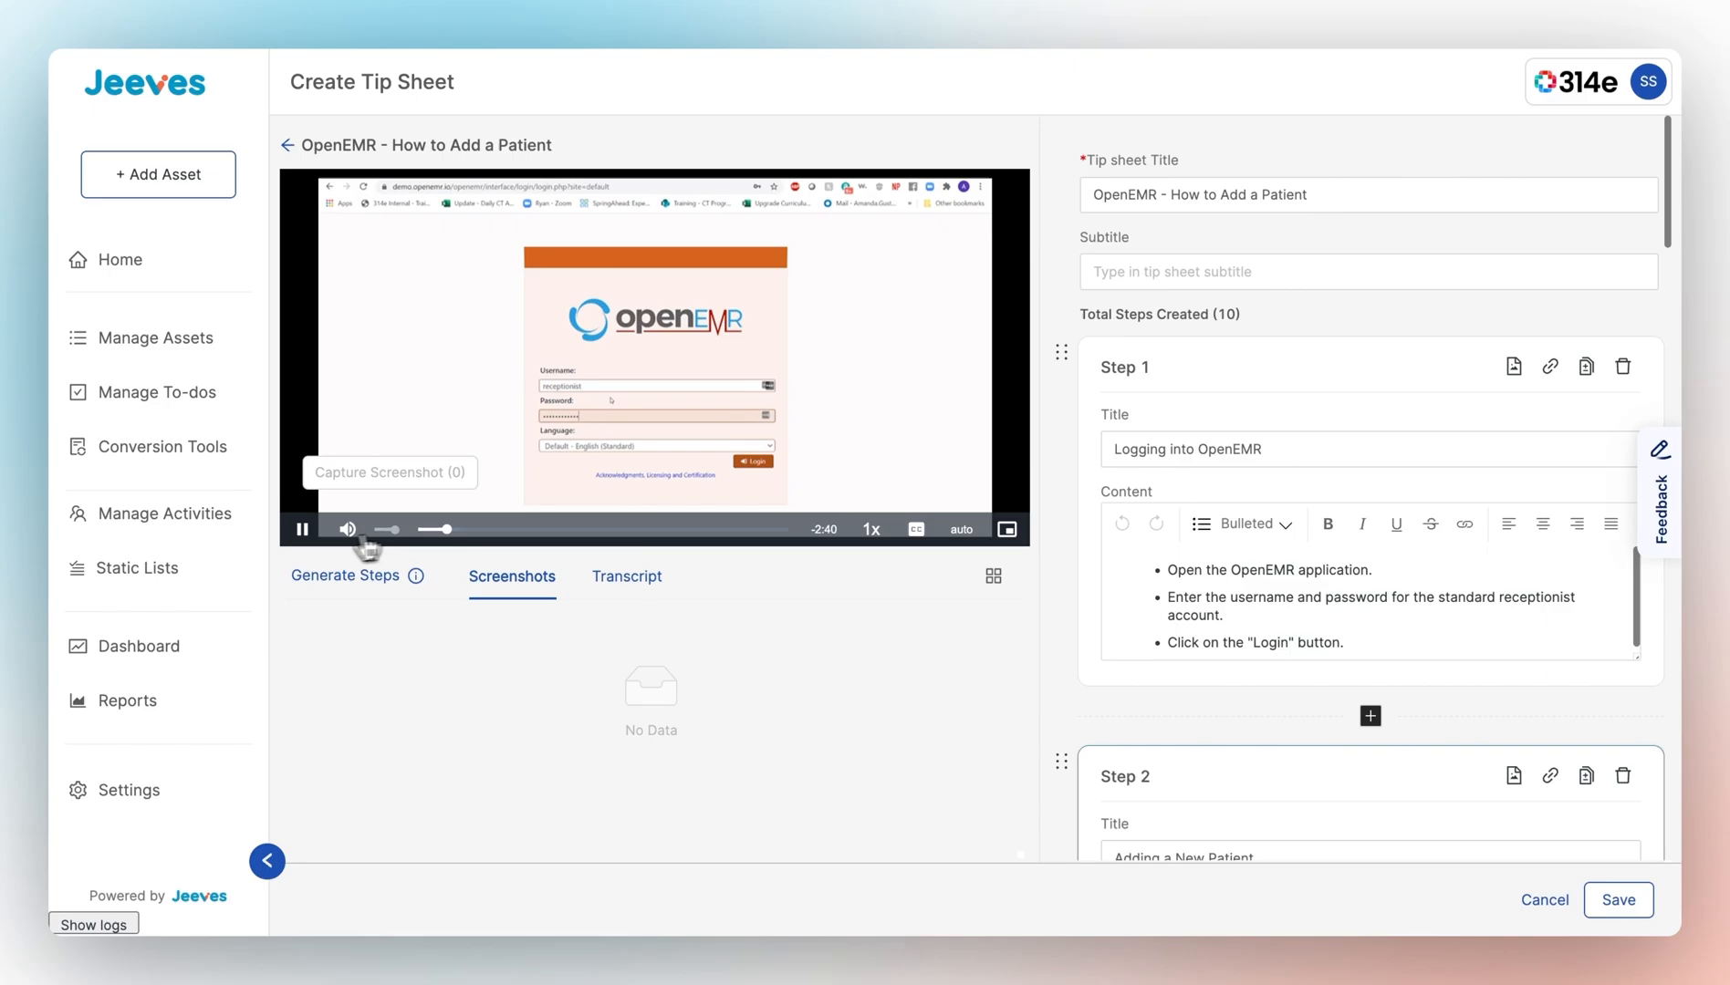
pyautogui.click(390, 472)
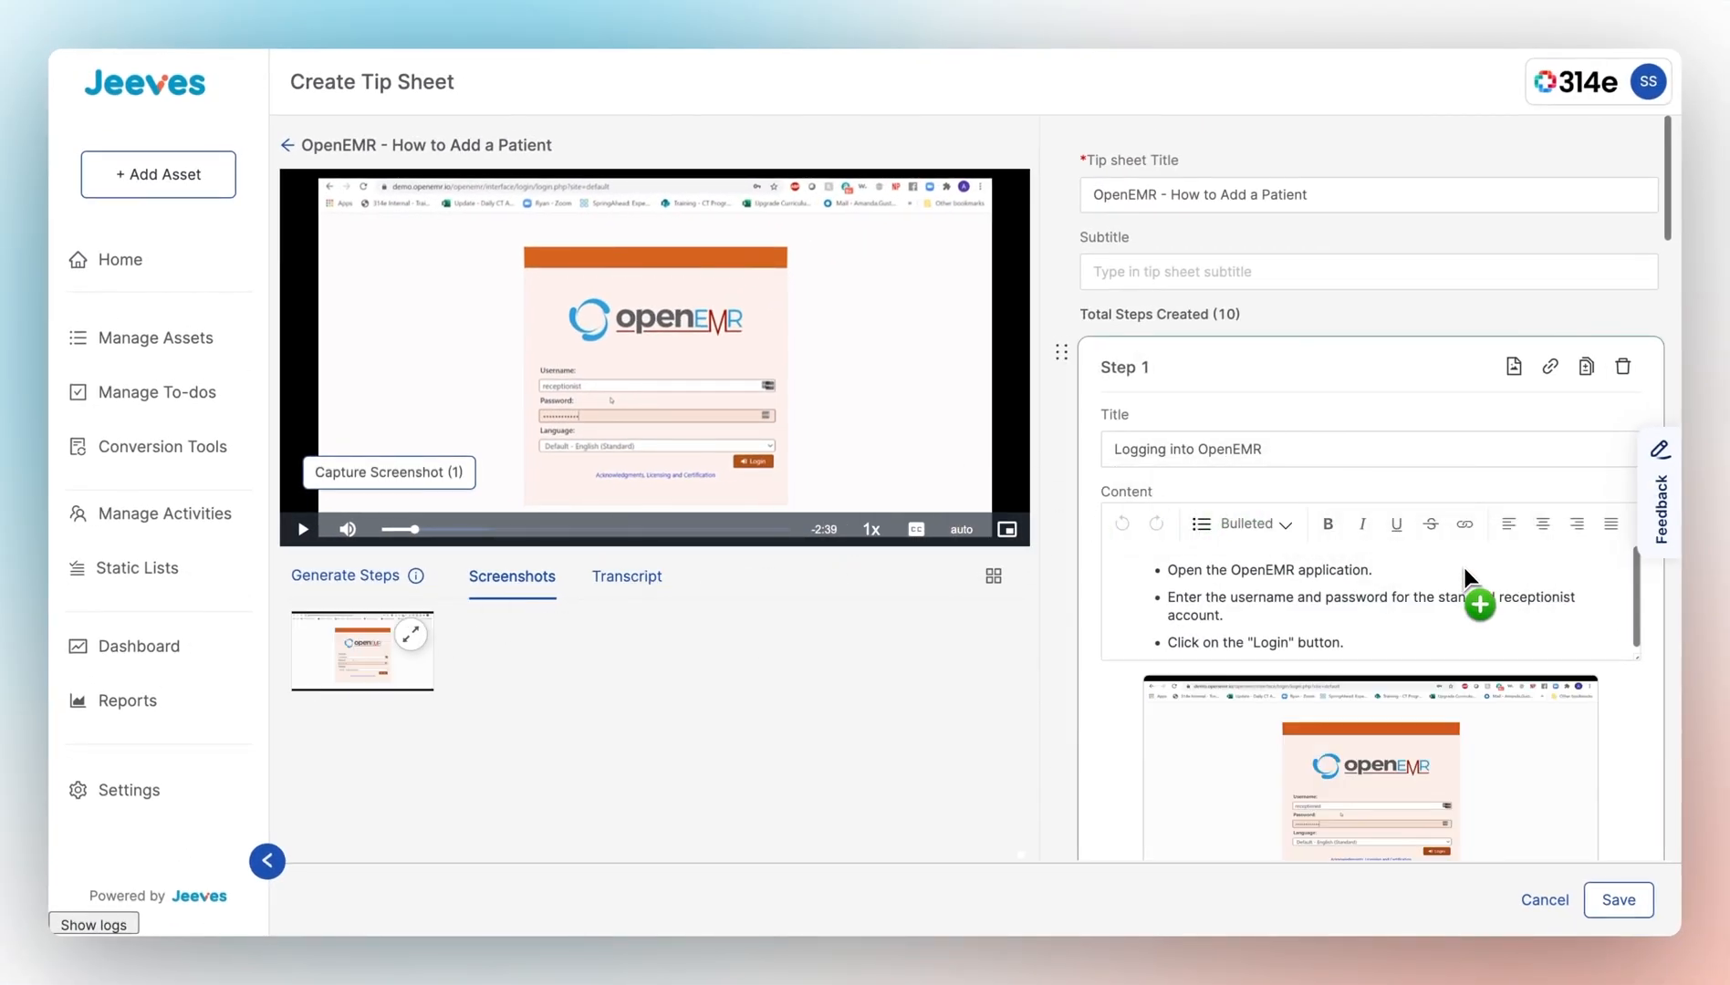
pyautogui.scroll(-3)
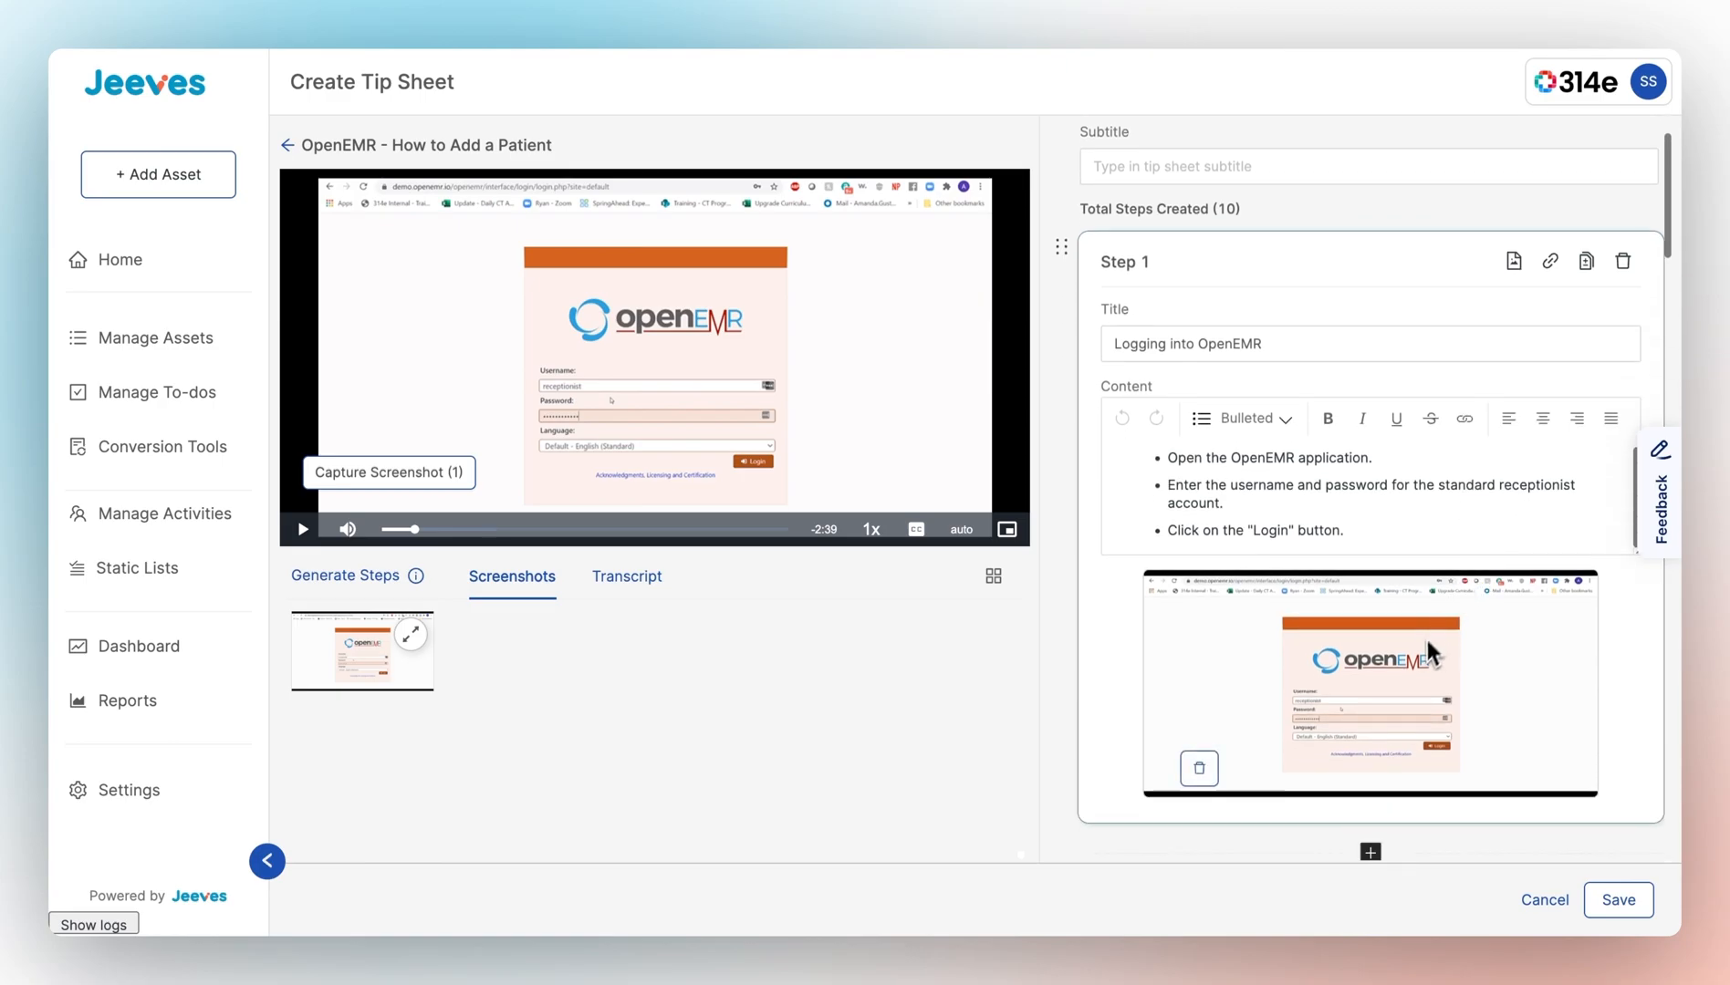
pyautogui.scroll(-3)
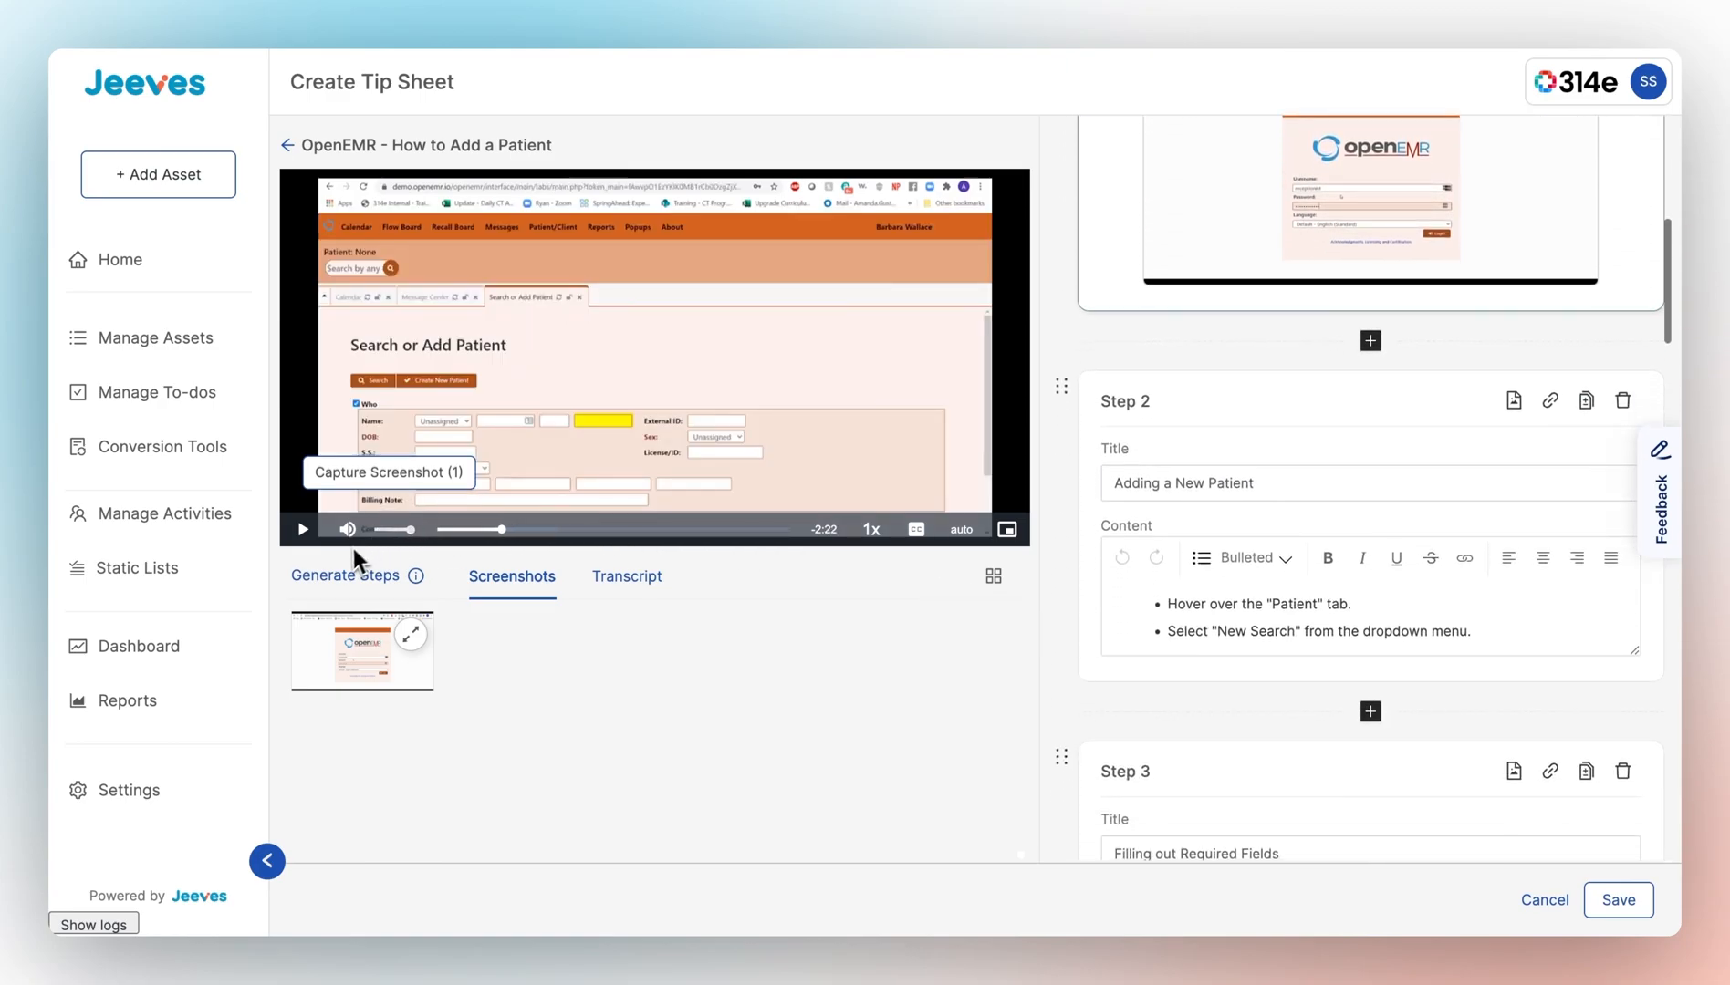
pyautogui.click(383, 472)
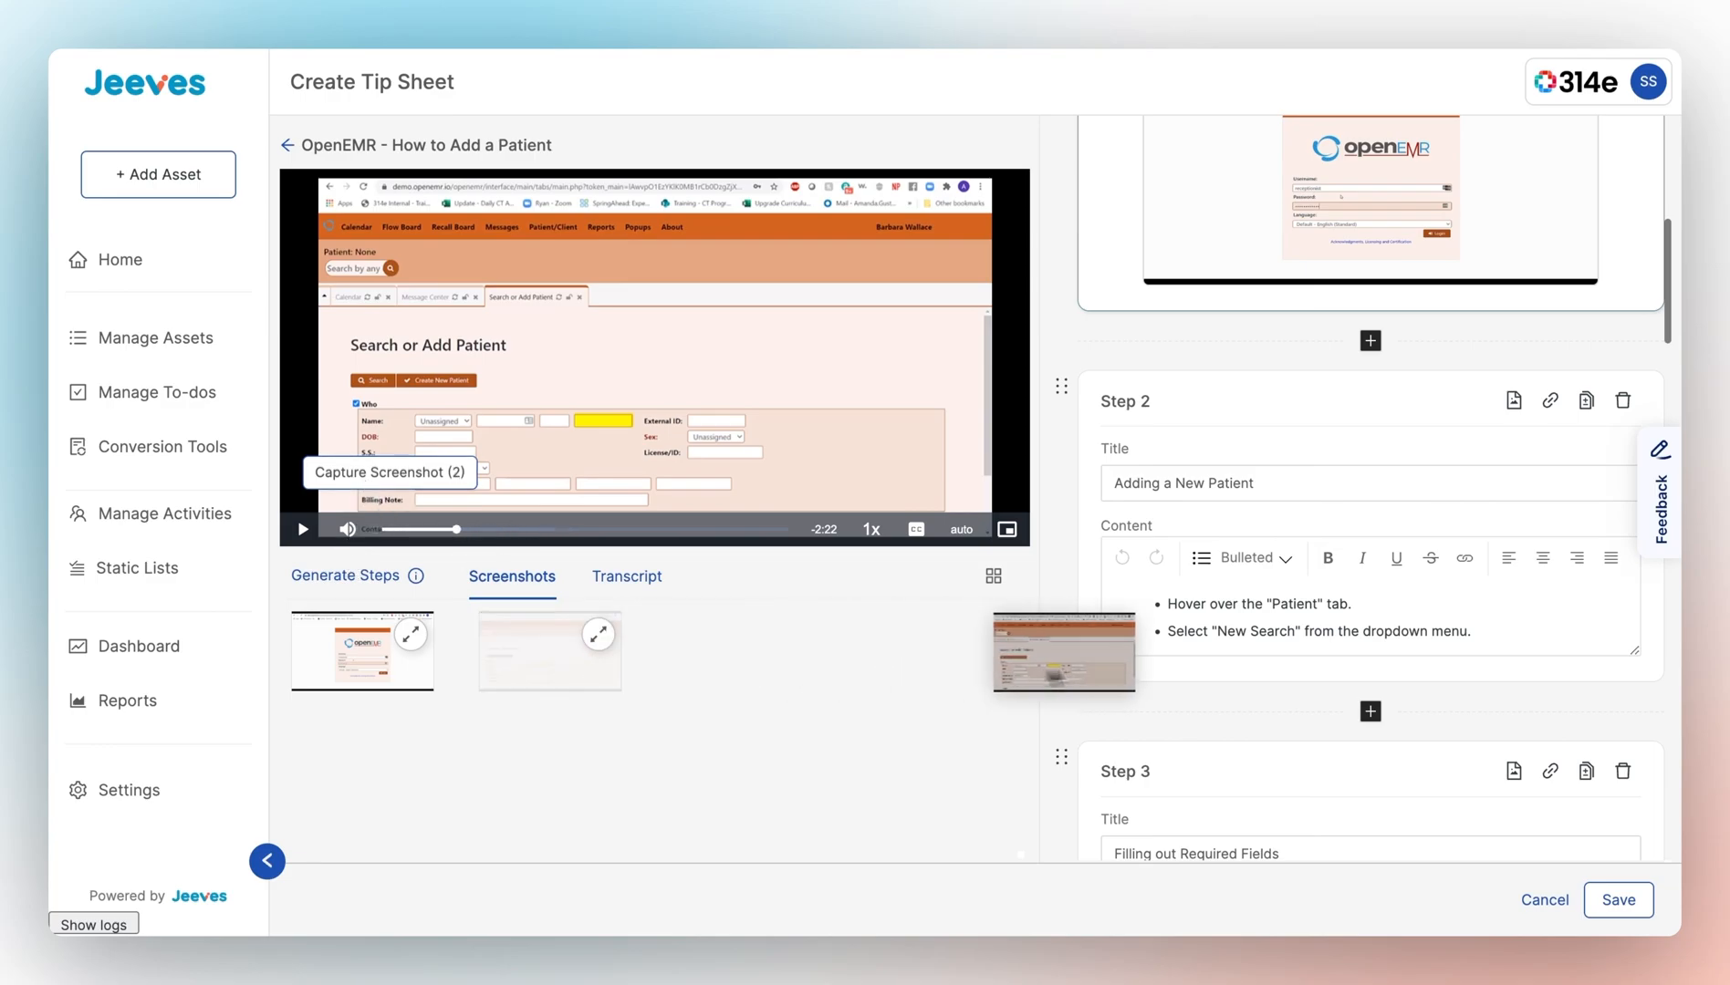
pyautogui.scroll(-3)
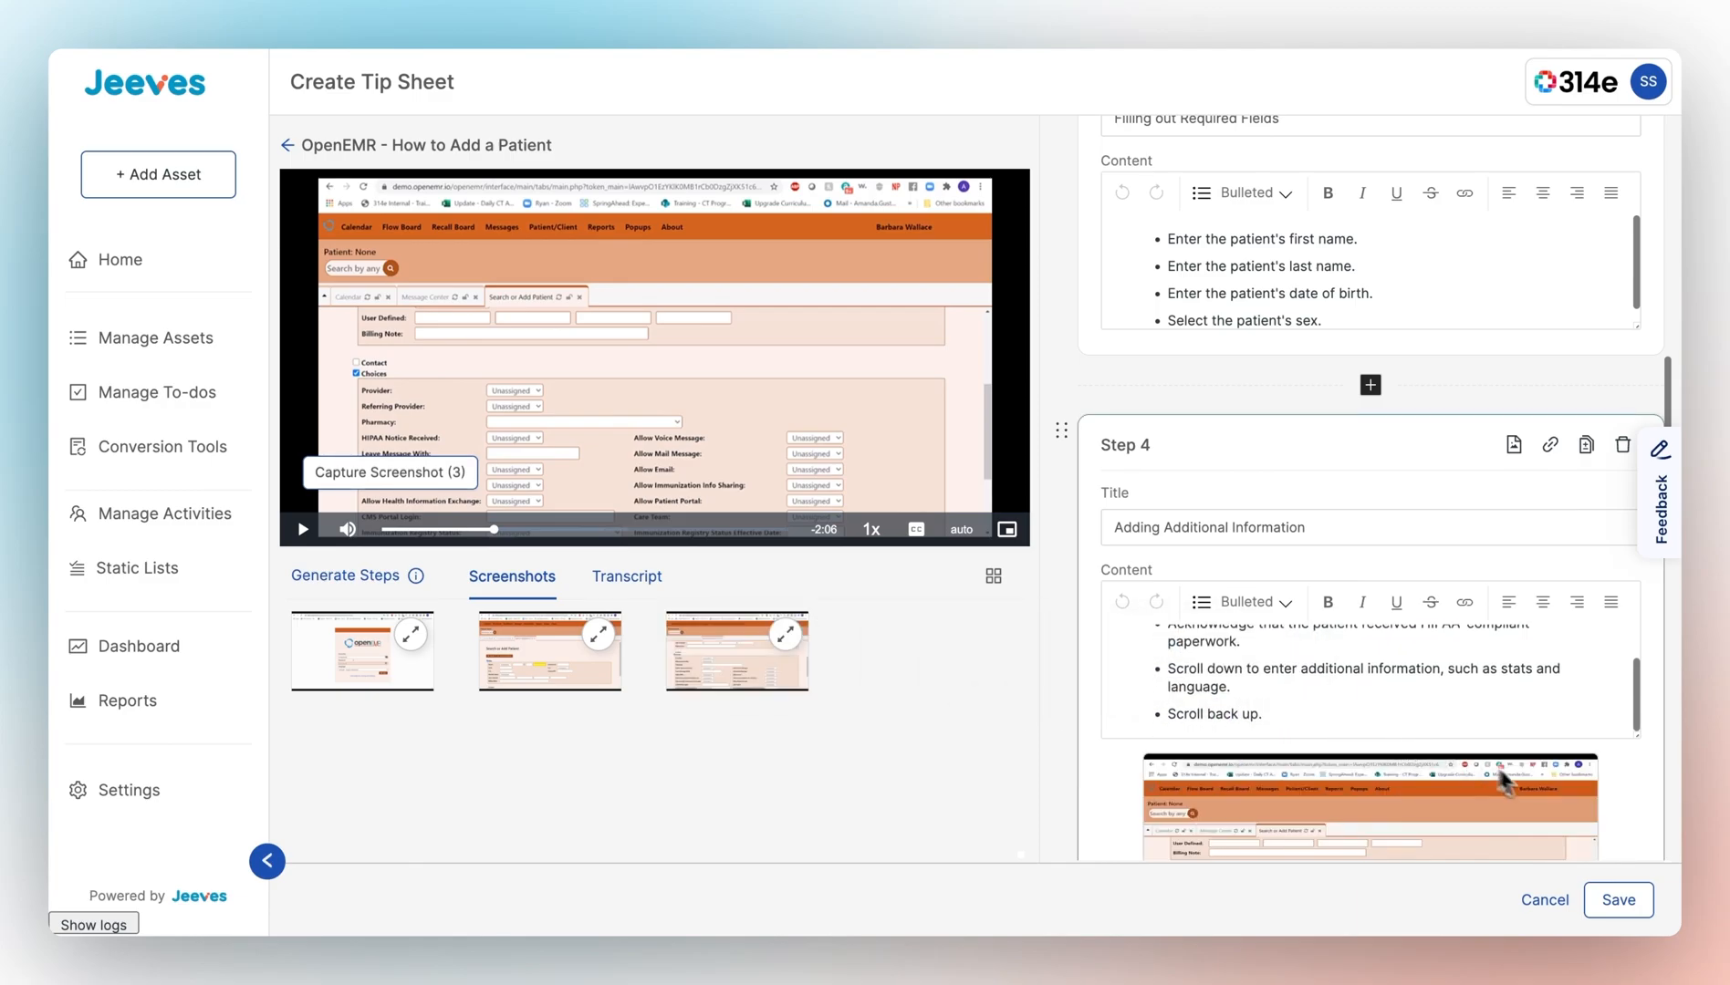
pyautogui.click(1618, 901)
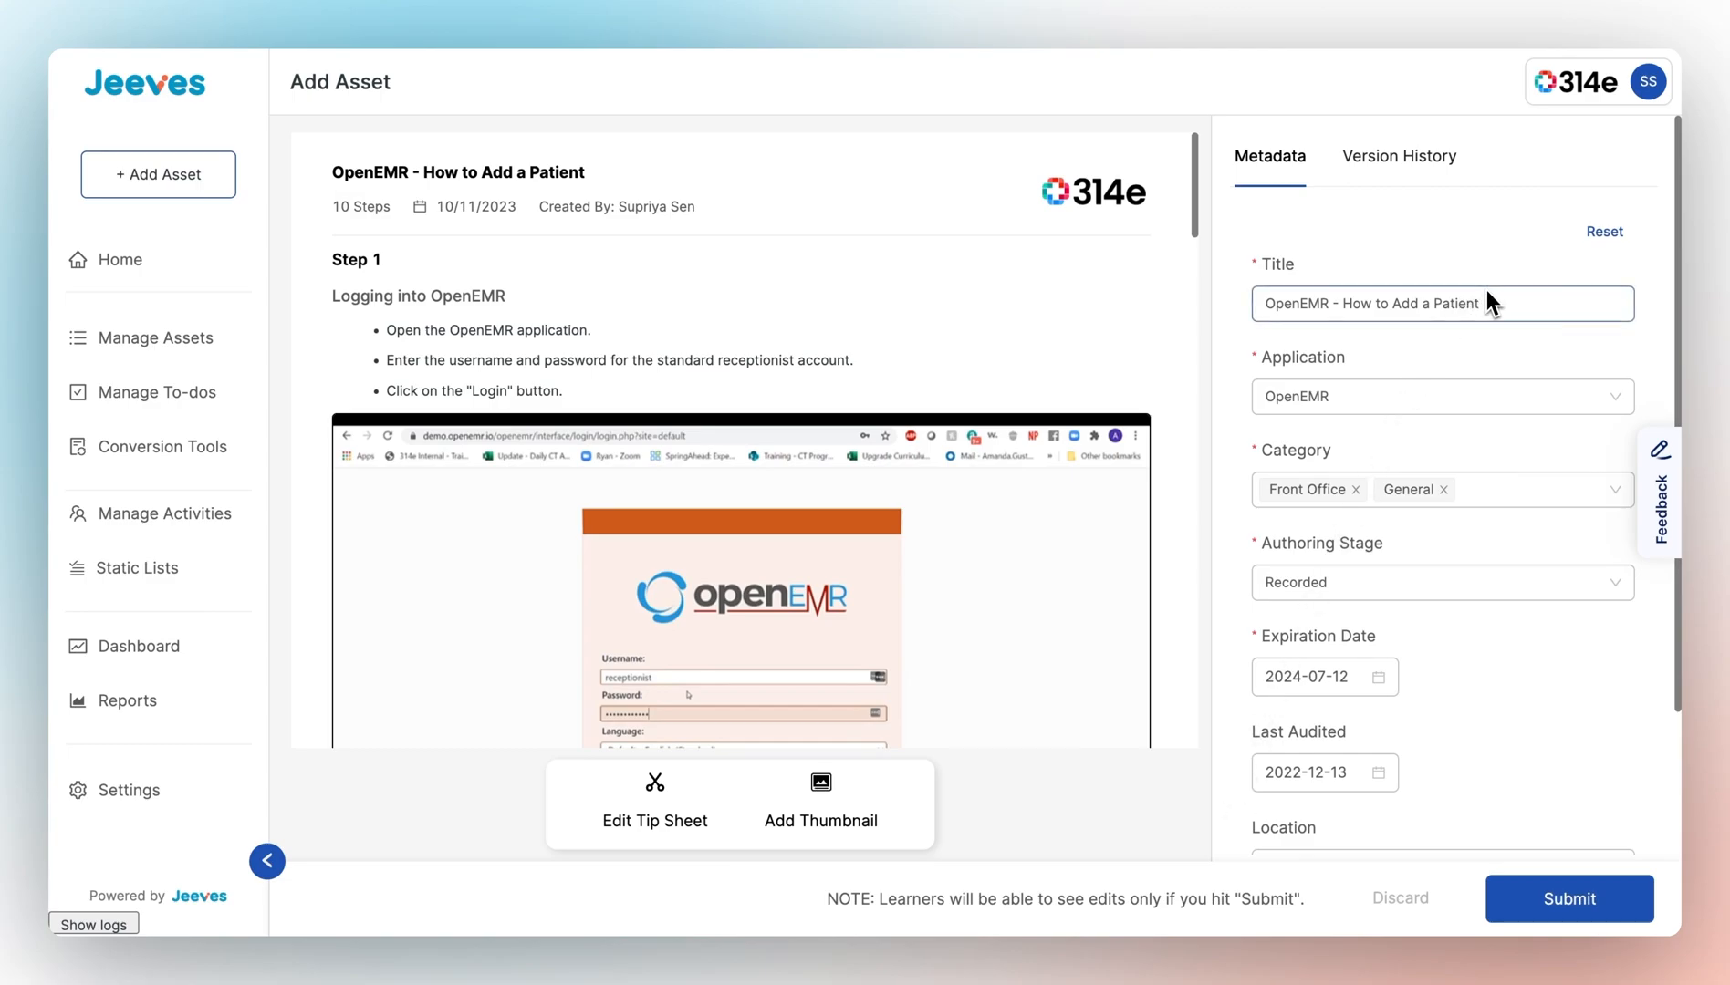
# - Review the OpenEMR asset metadata and submit the ten-step tip sheet
pyautogui.scroll(-3)
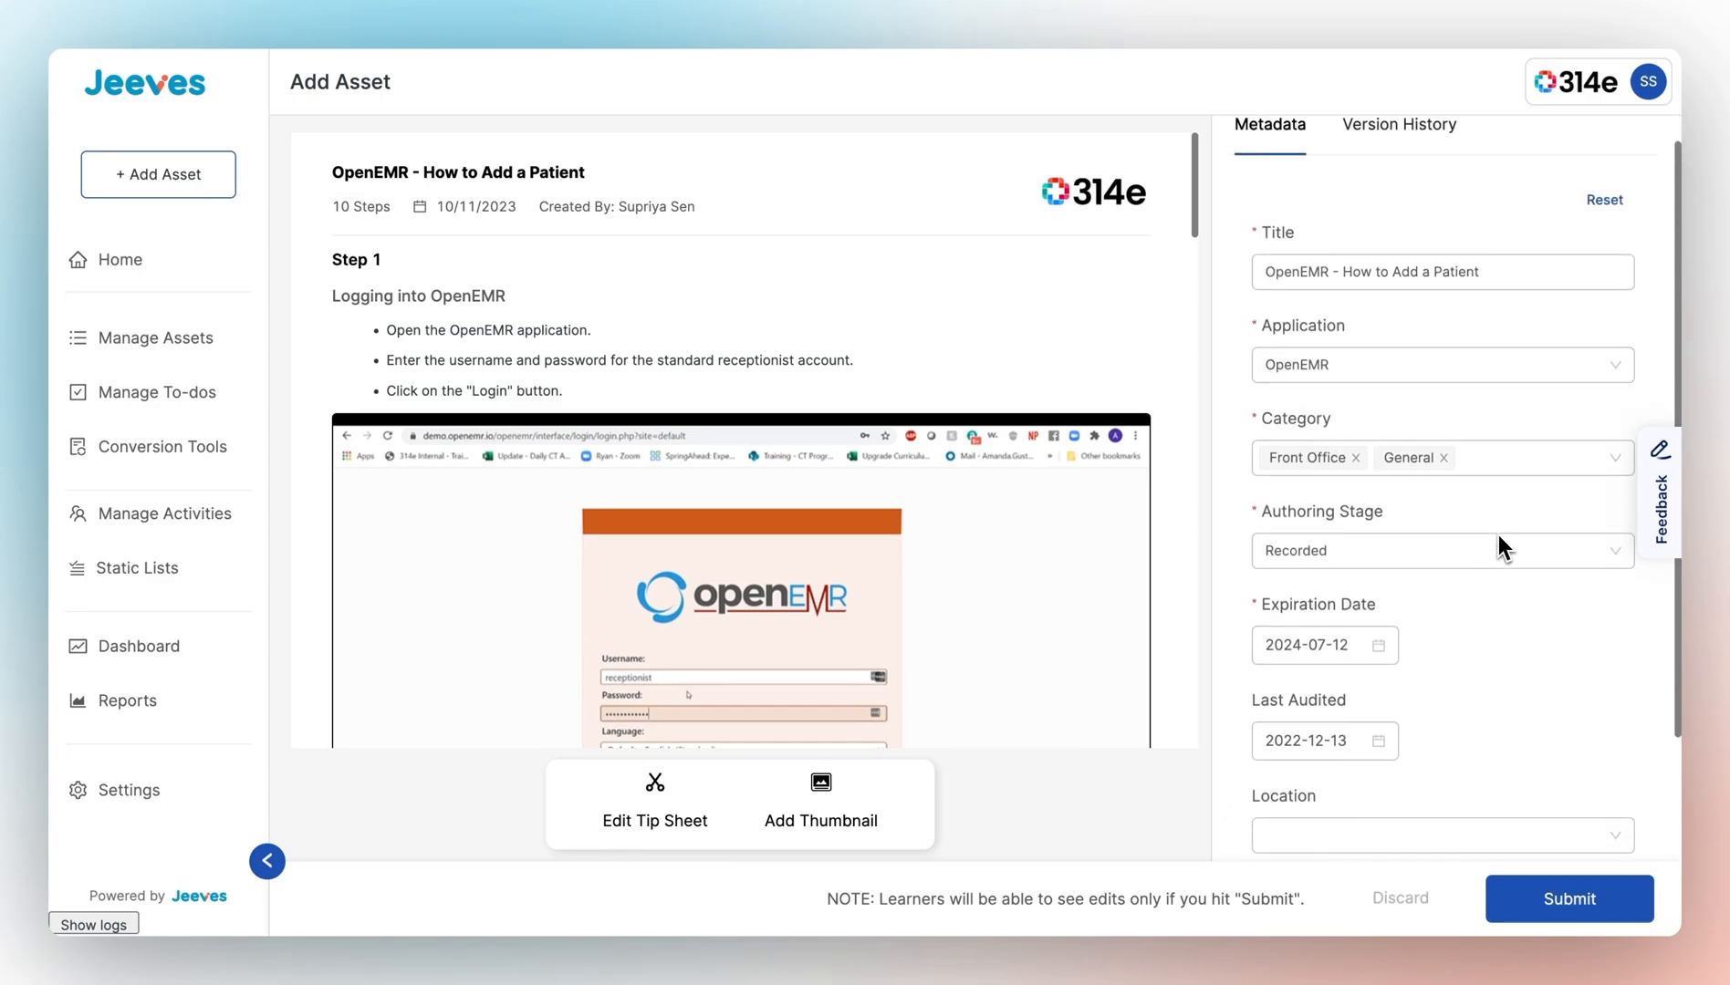
pyautogui.click(1442, 365)
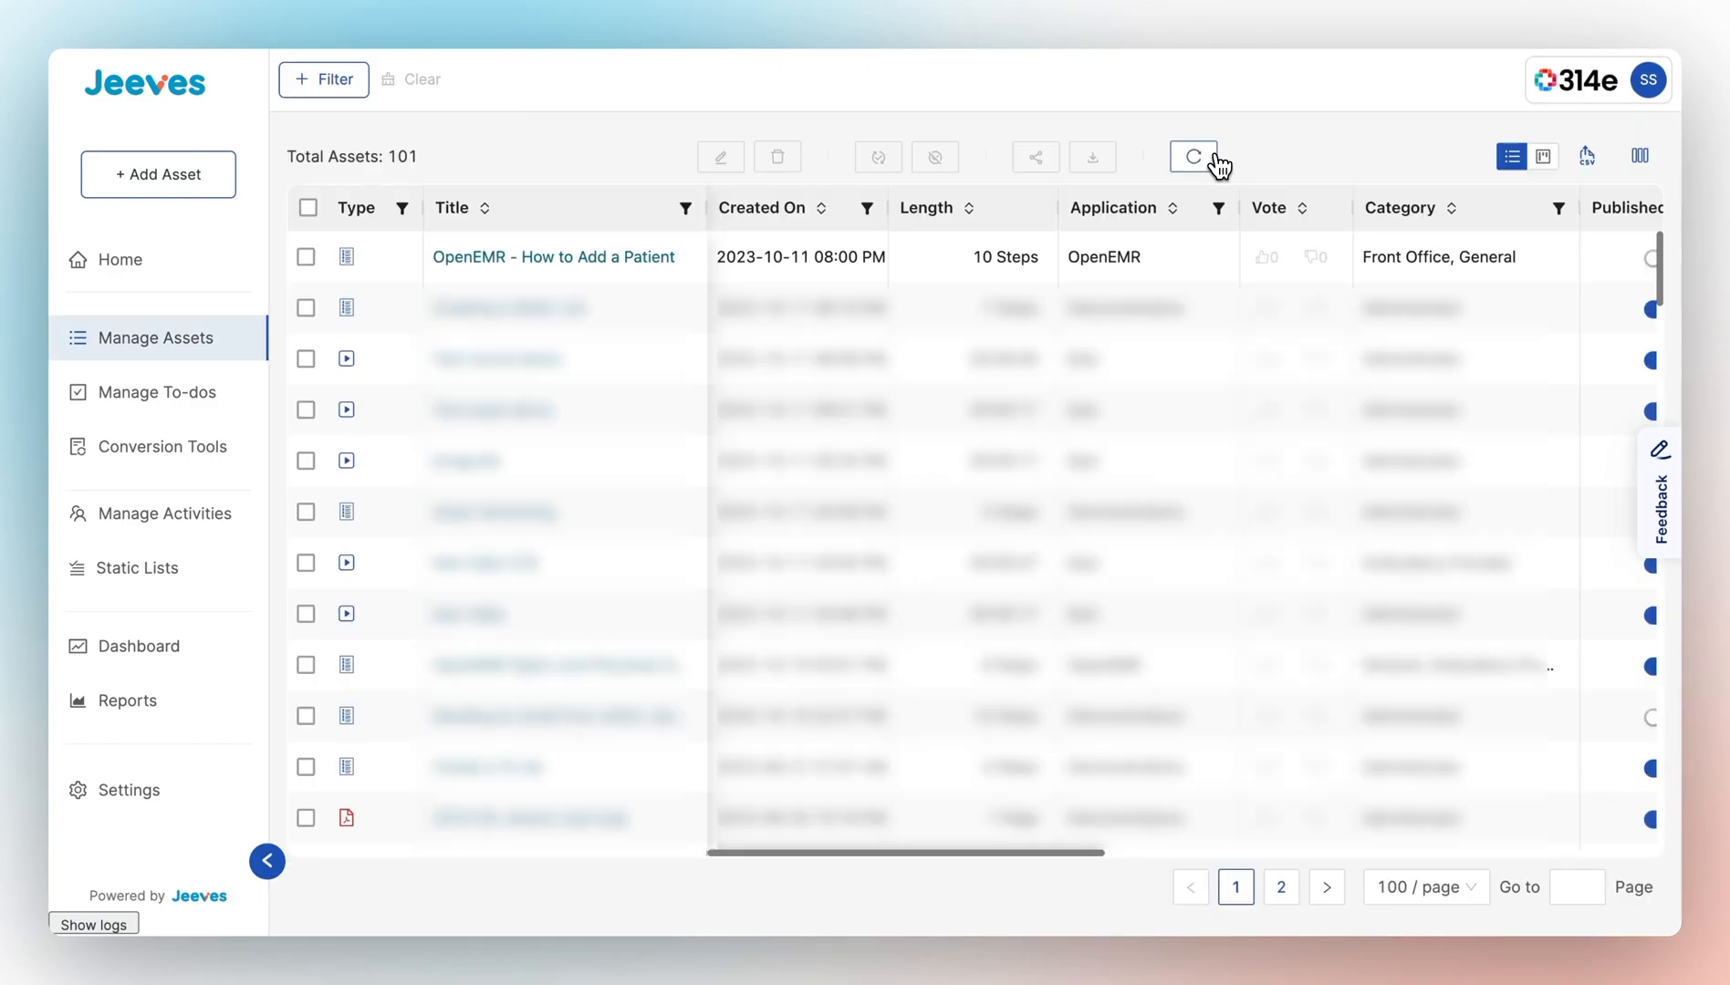
# - Preview the OpenEMR - How to Add a Patient tip sheet and scroll its steps
pyautogui.click(553, 256)
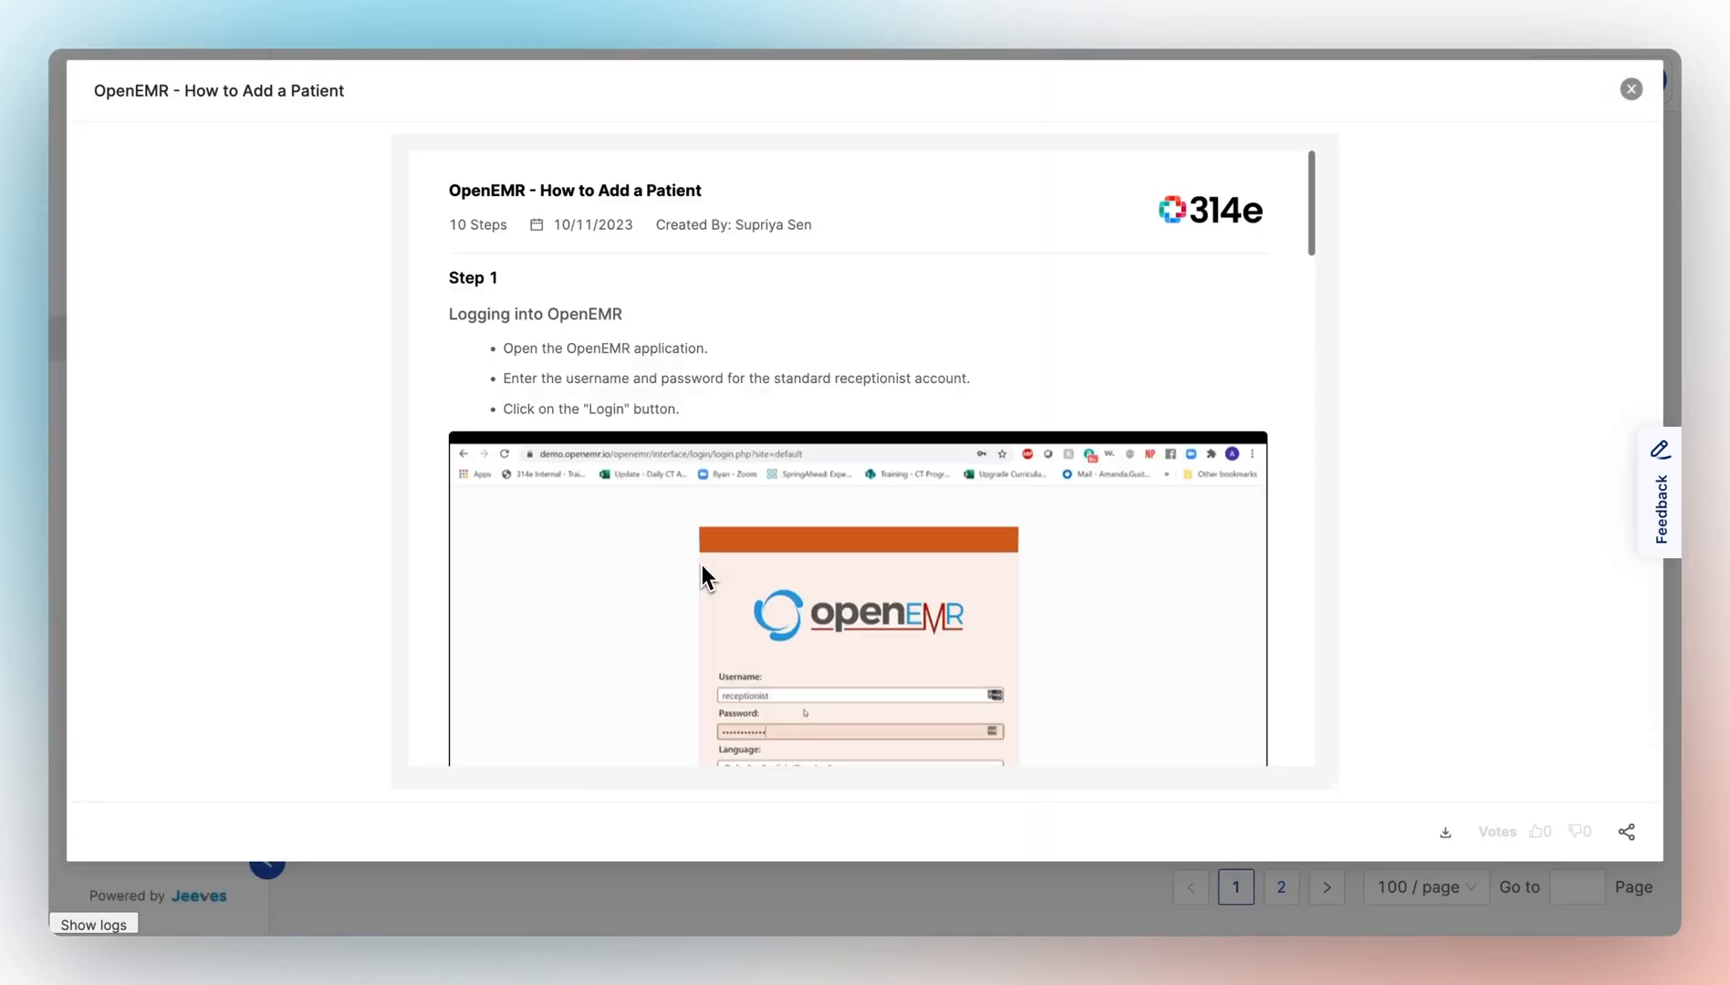
pyautogui.scroll(-3)
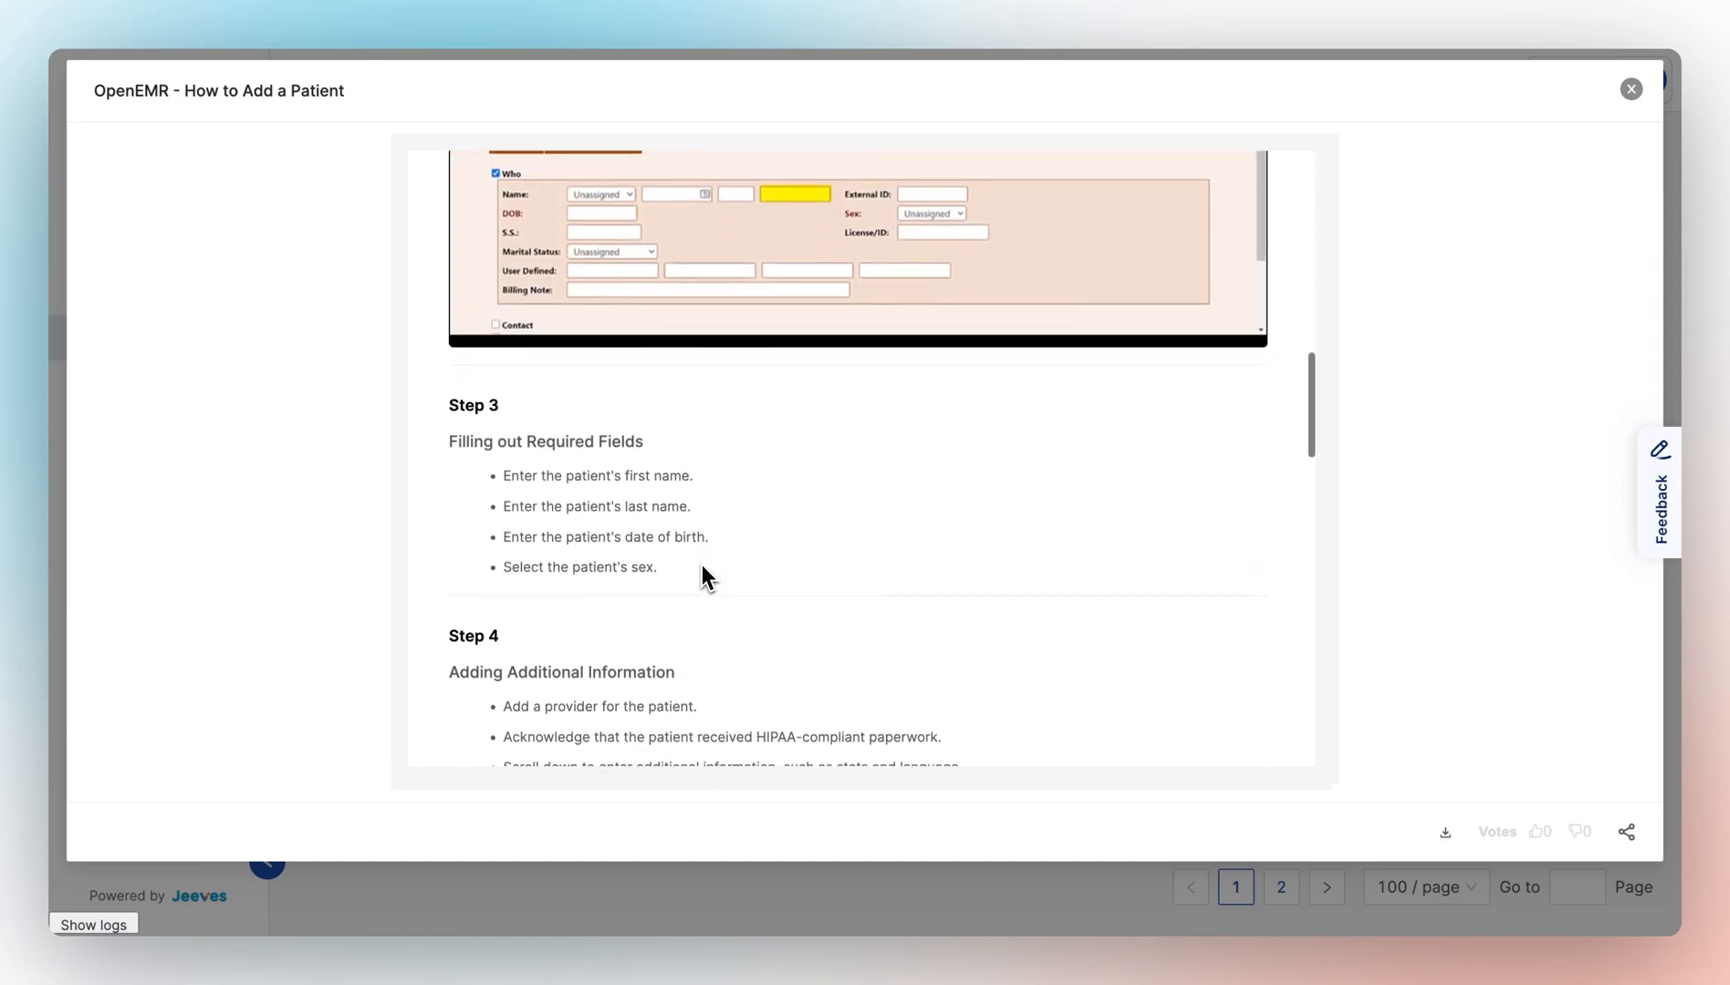
pyautogui.scroll(-3)
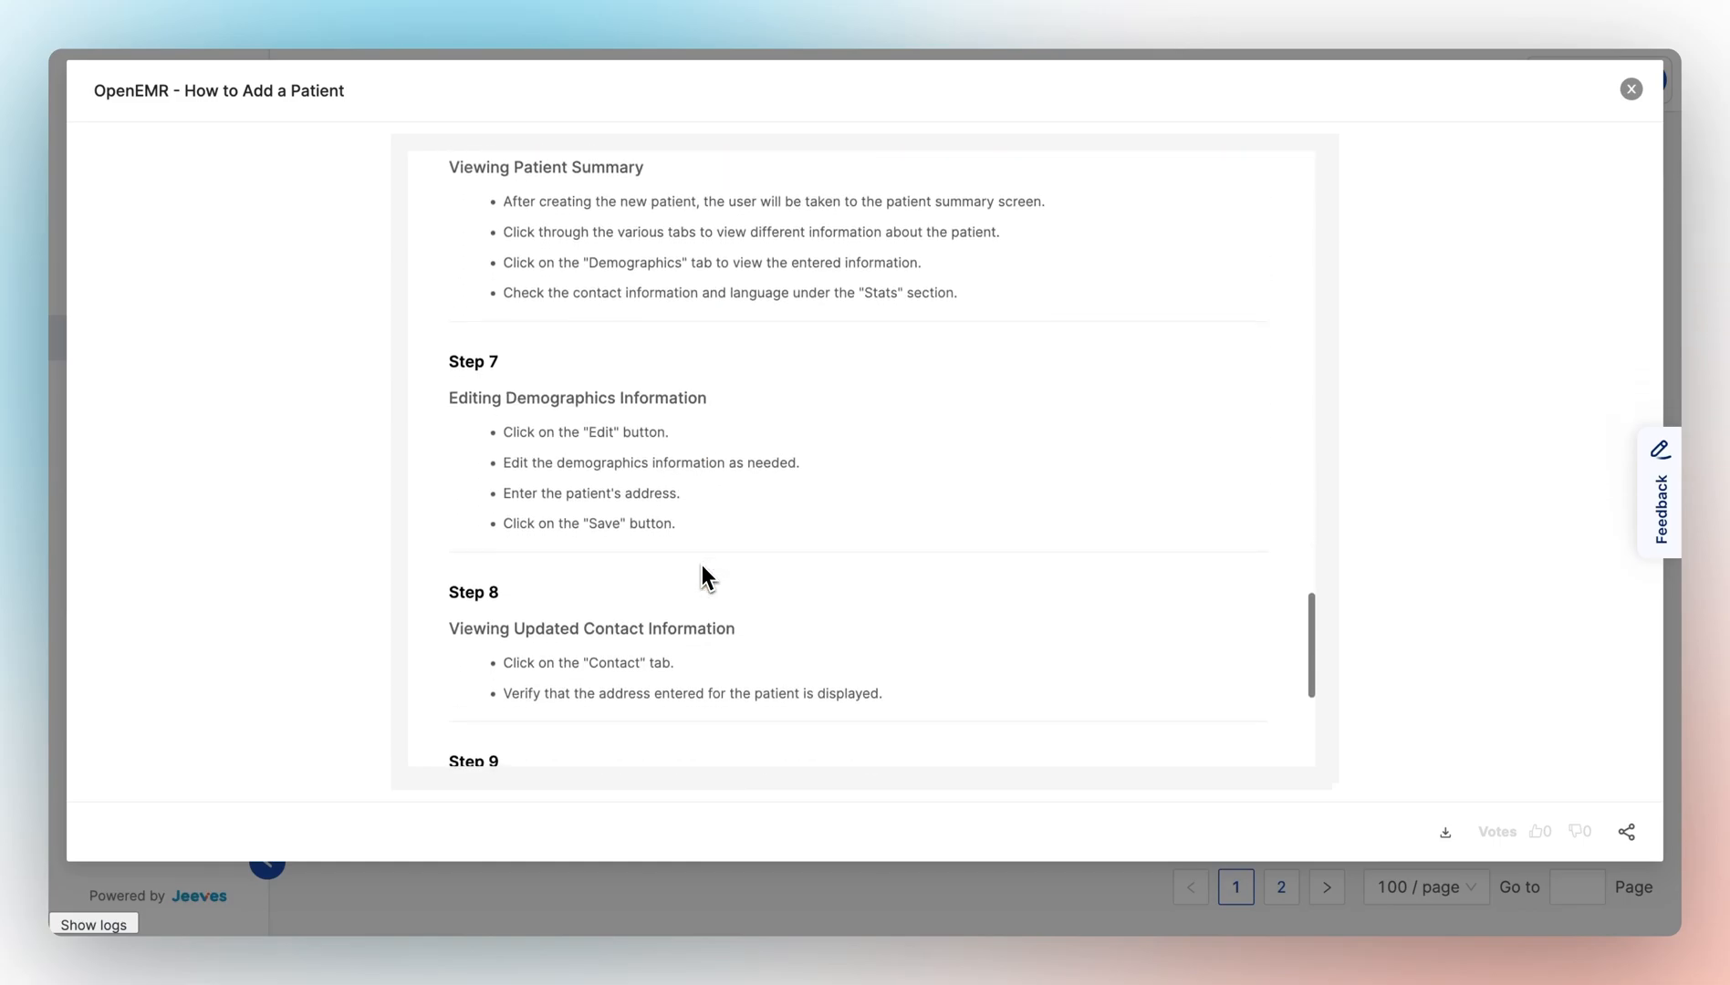